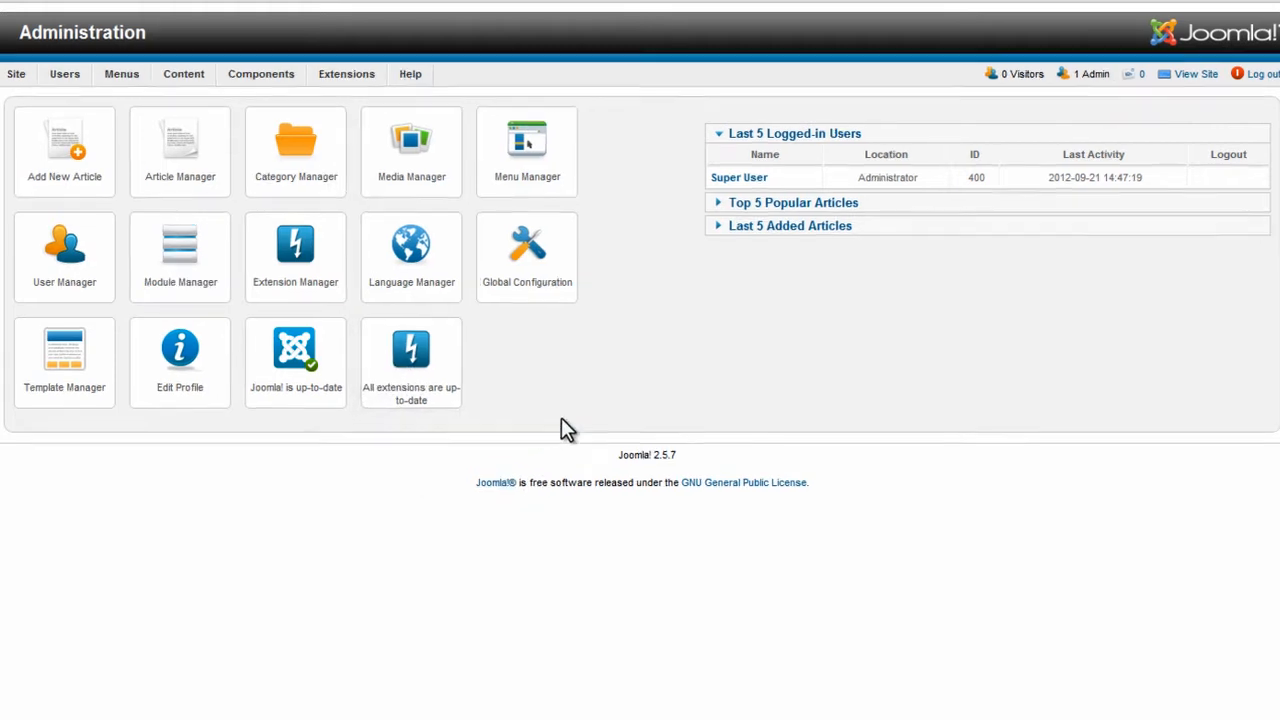
Step: Reach the VirtueMart control panel from the Joomla Components list
{"action": "left_click", "coordinate": [260, 73]}
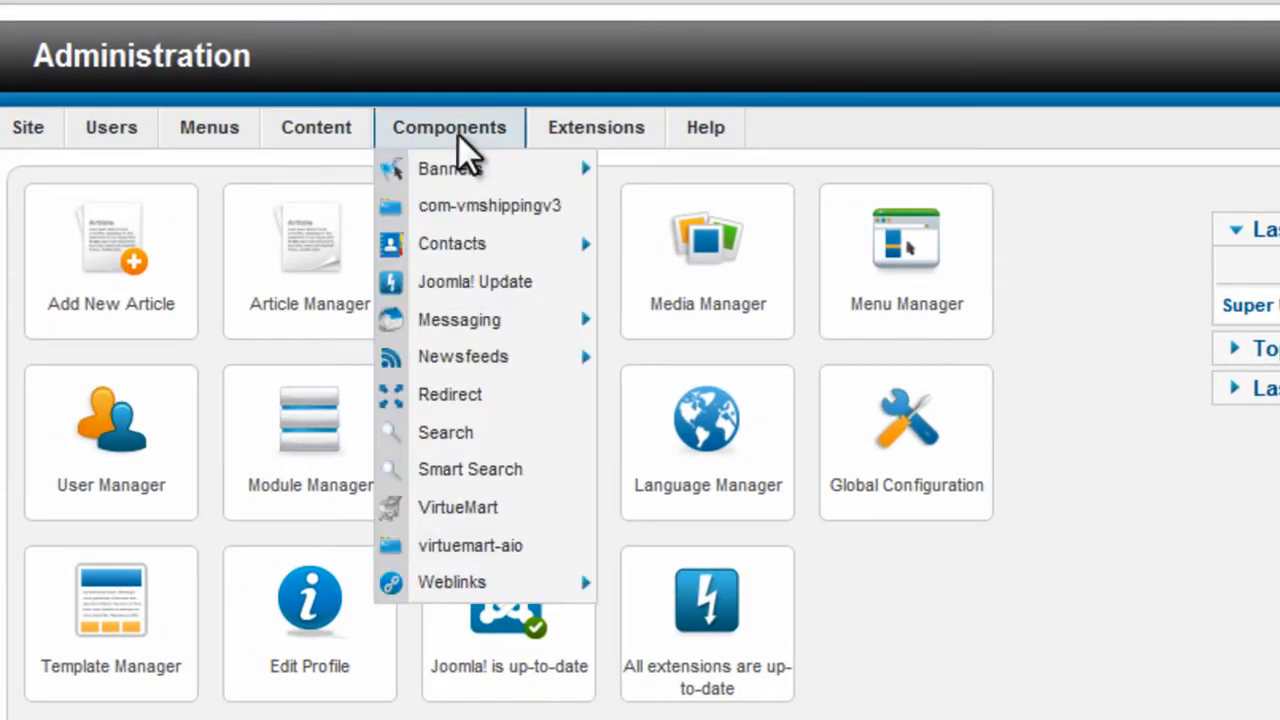
{"action": "mouse_move", "coordinate": [459, 319]}
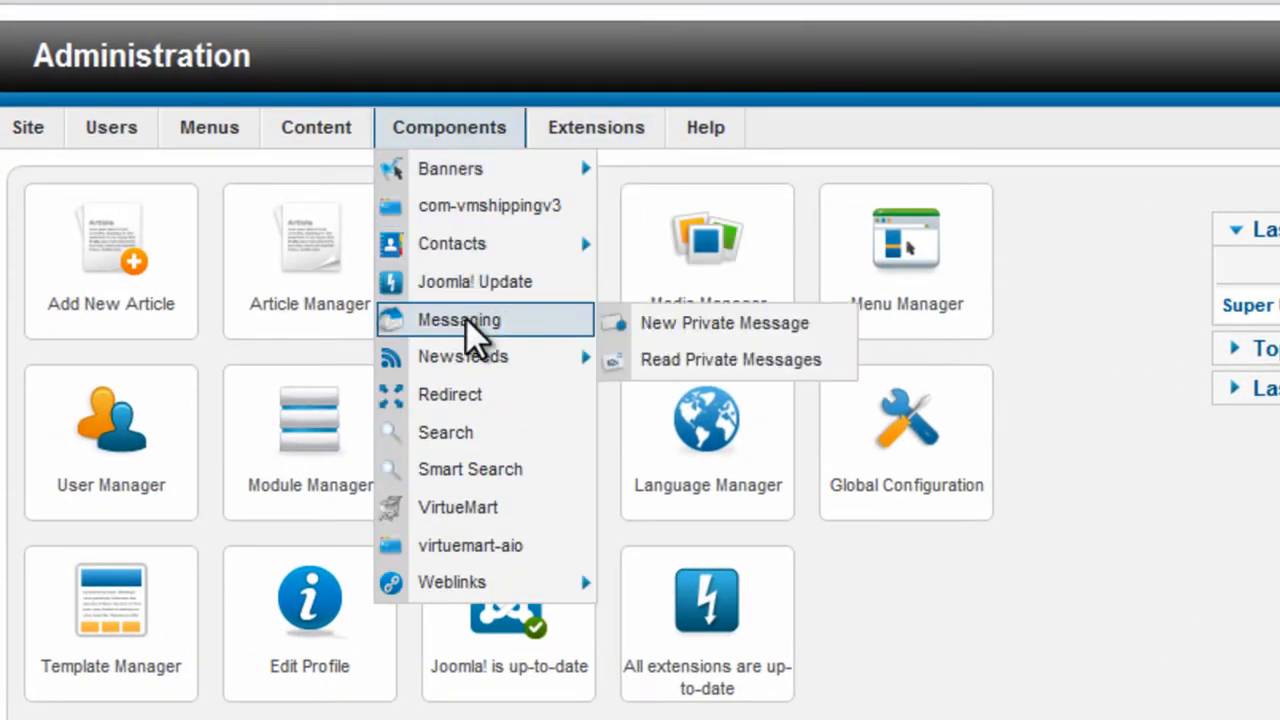
{"action": "mouse_move", "coordinate": [470, 515]}
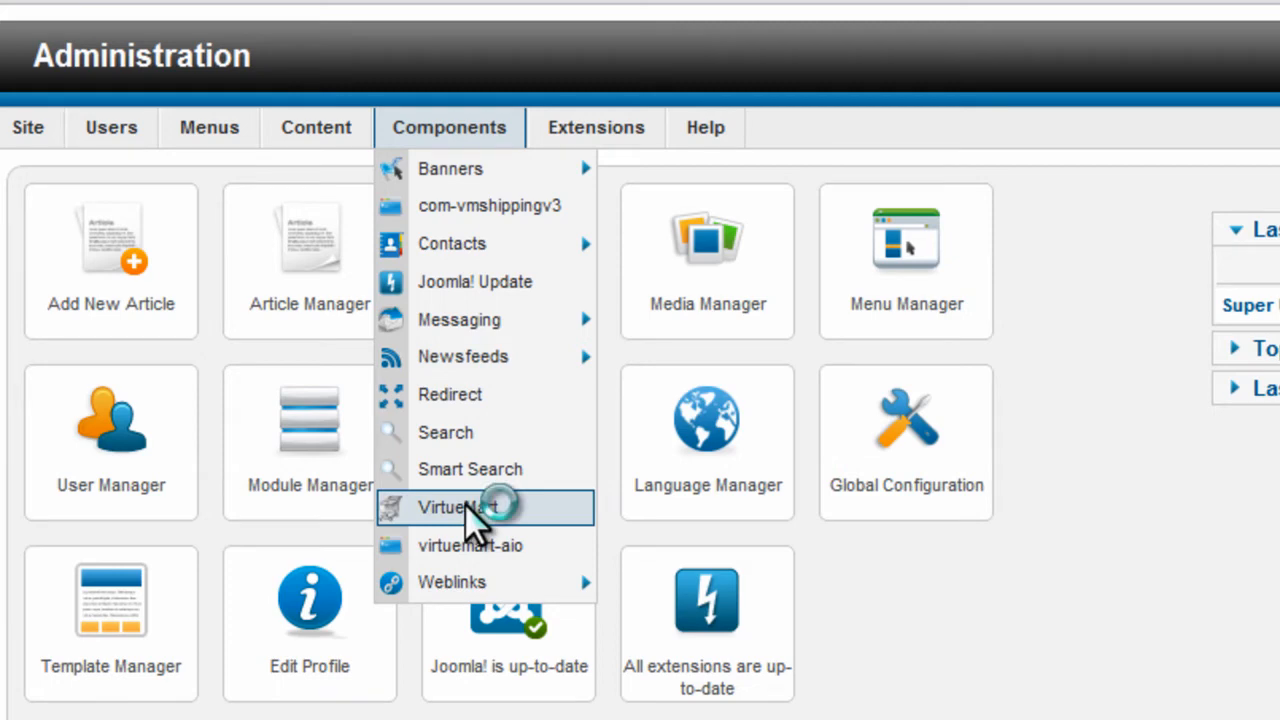
{"action": "left_click", "coordinate": [459, 507]}
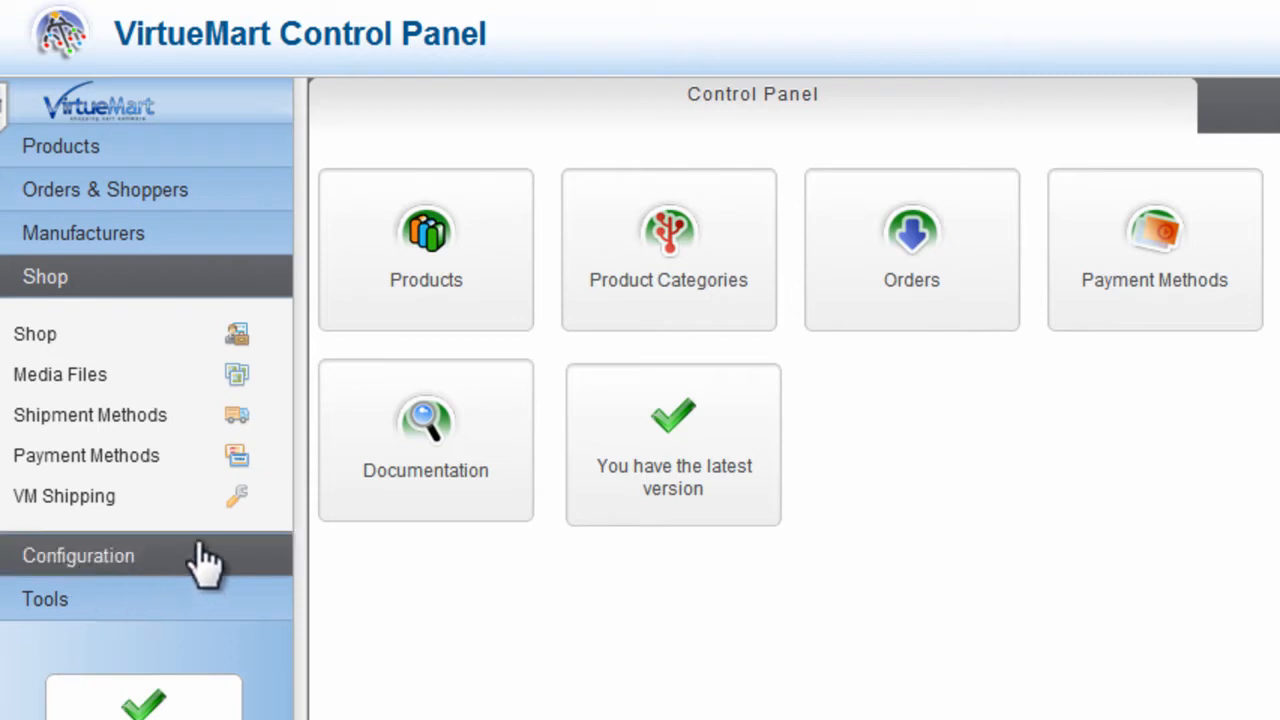
{"action": "mouse_move", "coordinate": [90, 415]}
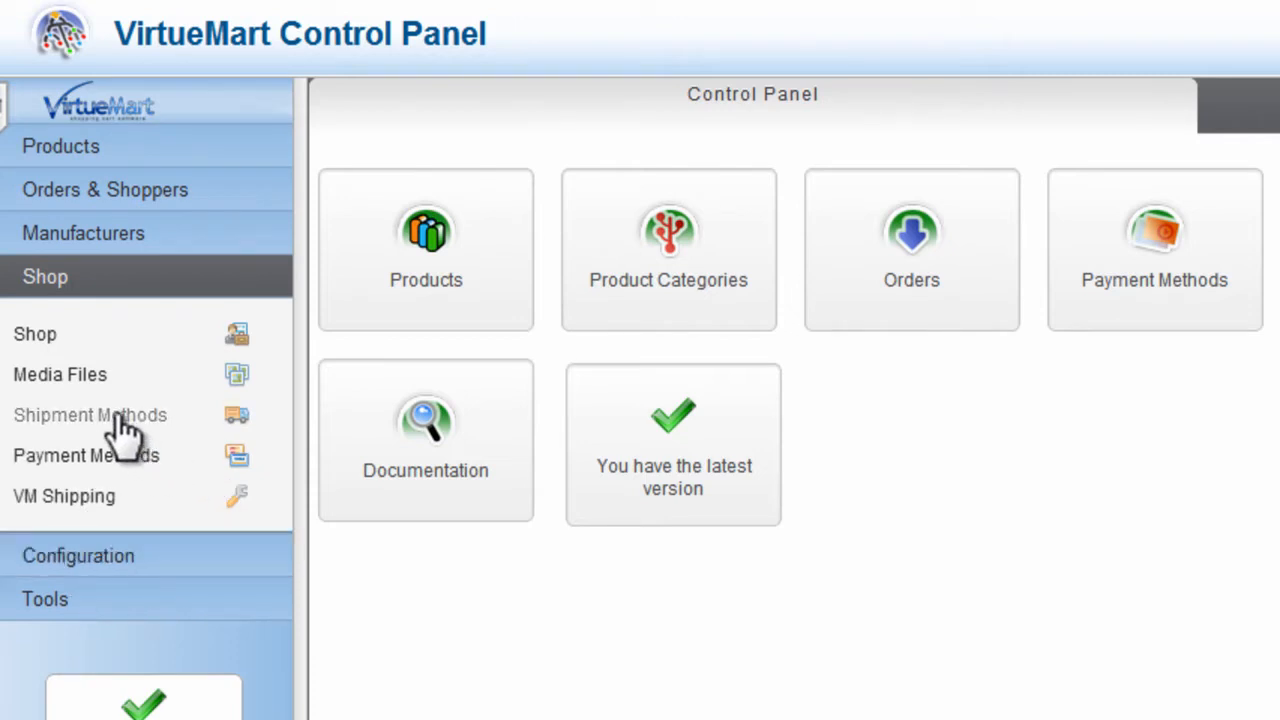
Step: Create shipment method 'Virtuemart Shipping' using the VM SHIPPING plugin
{"action": "left_click", "coordinate": [90, 415]}
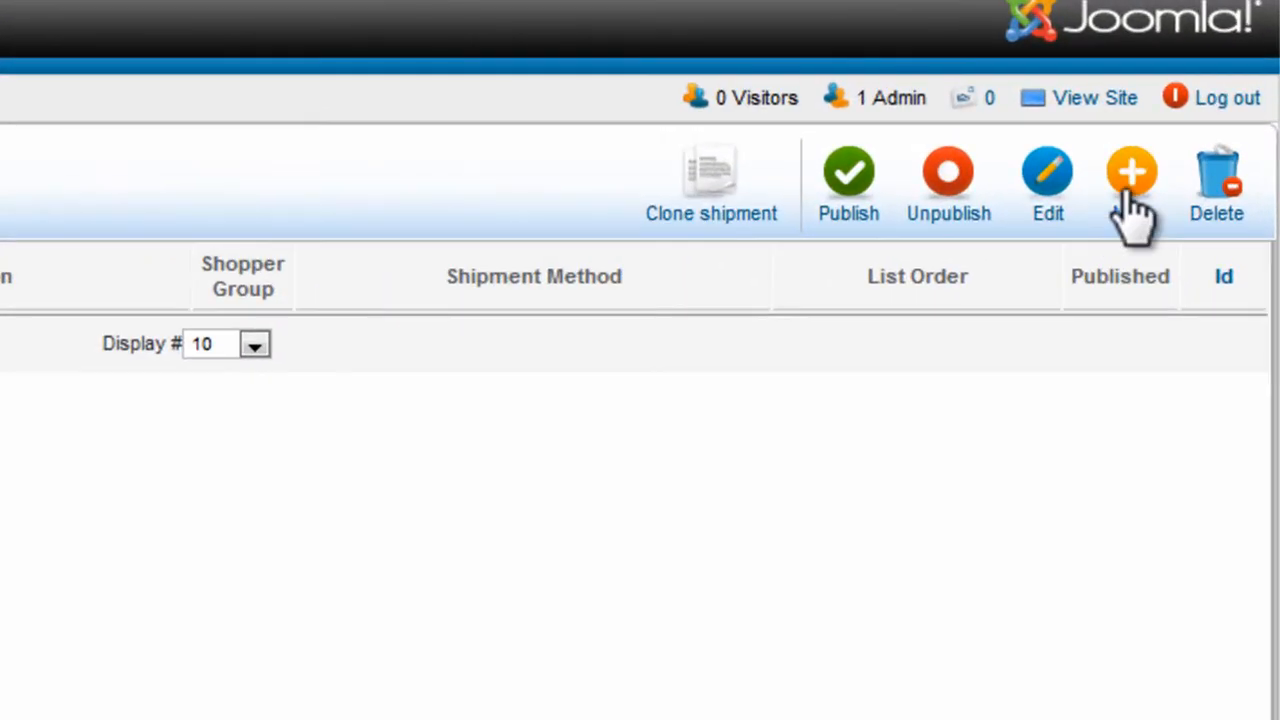
{"action": "left_click", "coordinate": [1131, 170]}
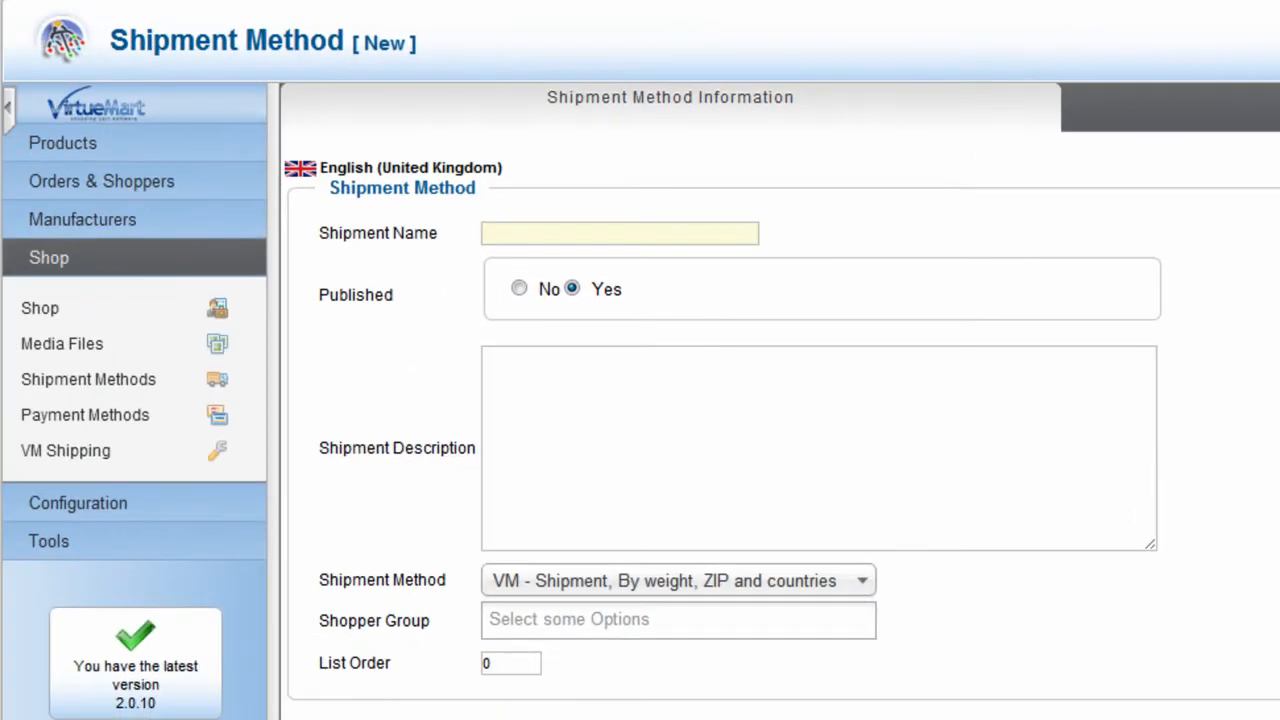
{"action": "type", "text": "Virtuemart Shipping"}
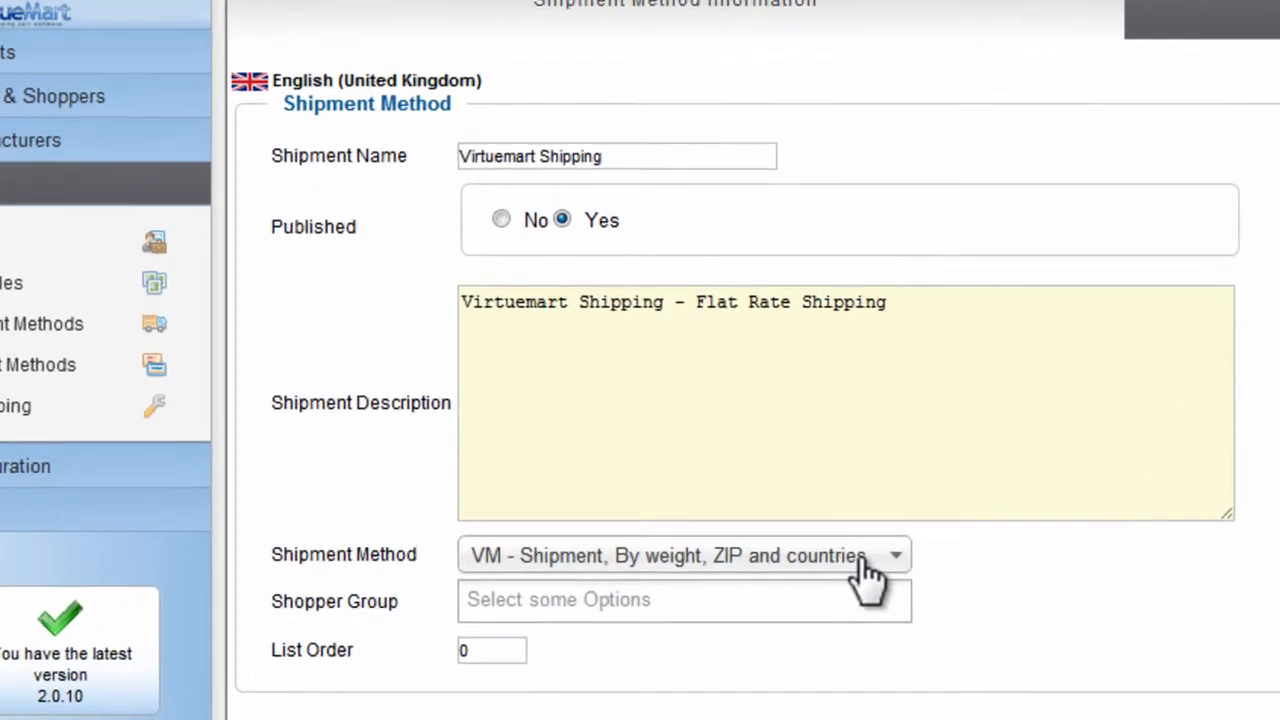
{"action": "left_click", "coordinate": [683, 555]}
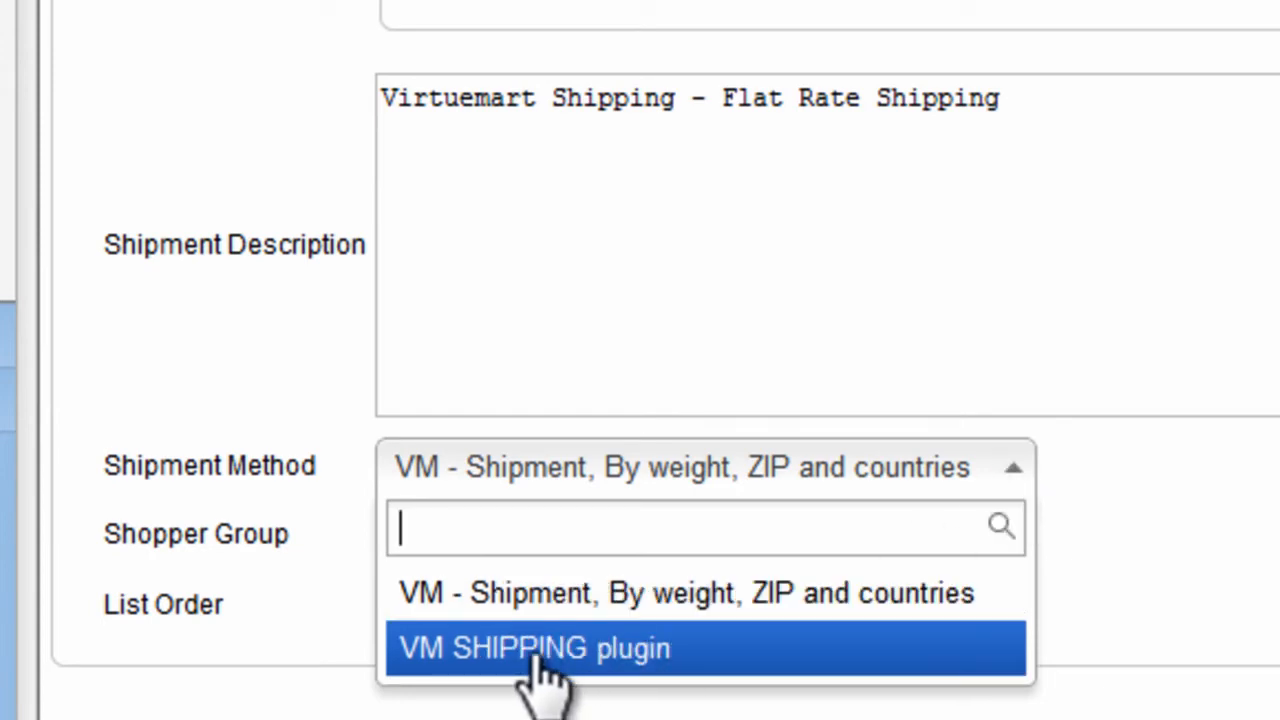
{"action": "left_click", "coordinate": [533, 648]}
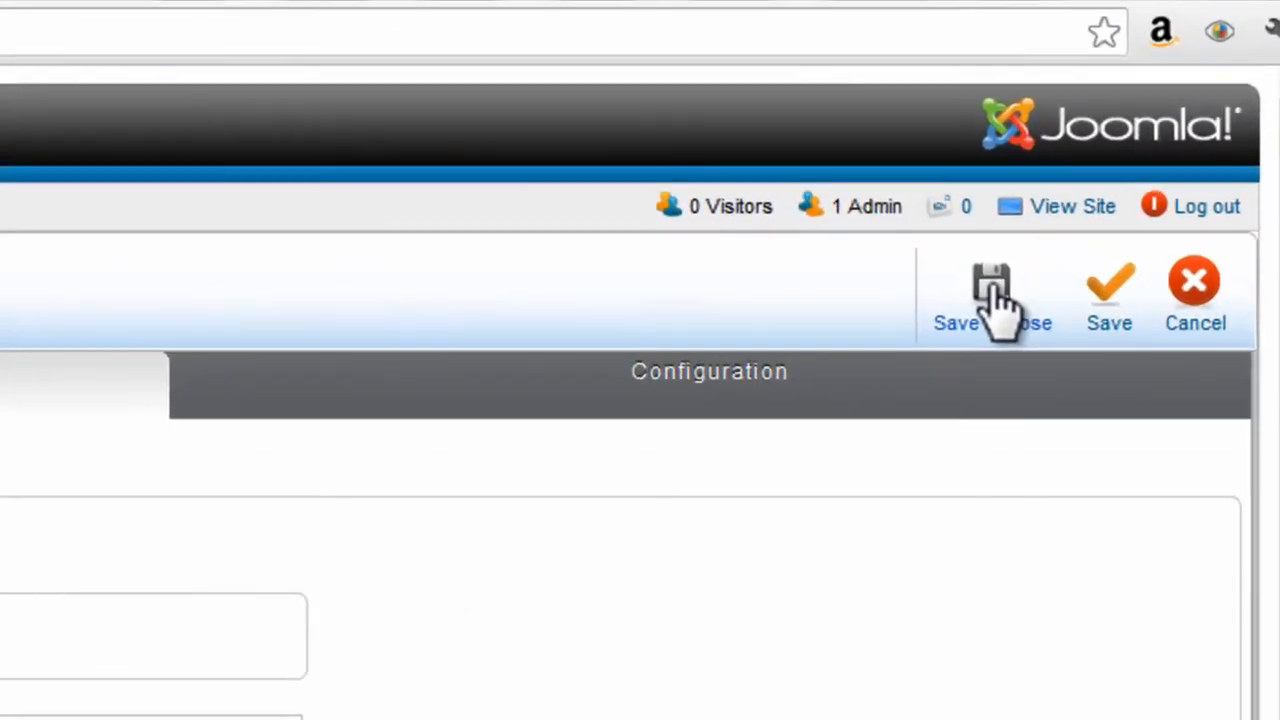
Step: Save the new shipment method and go to the VM Shipping SKU rates configuration
{"action": "left_click", "coordinate": [990, 295]}
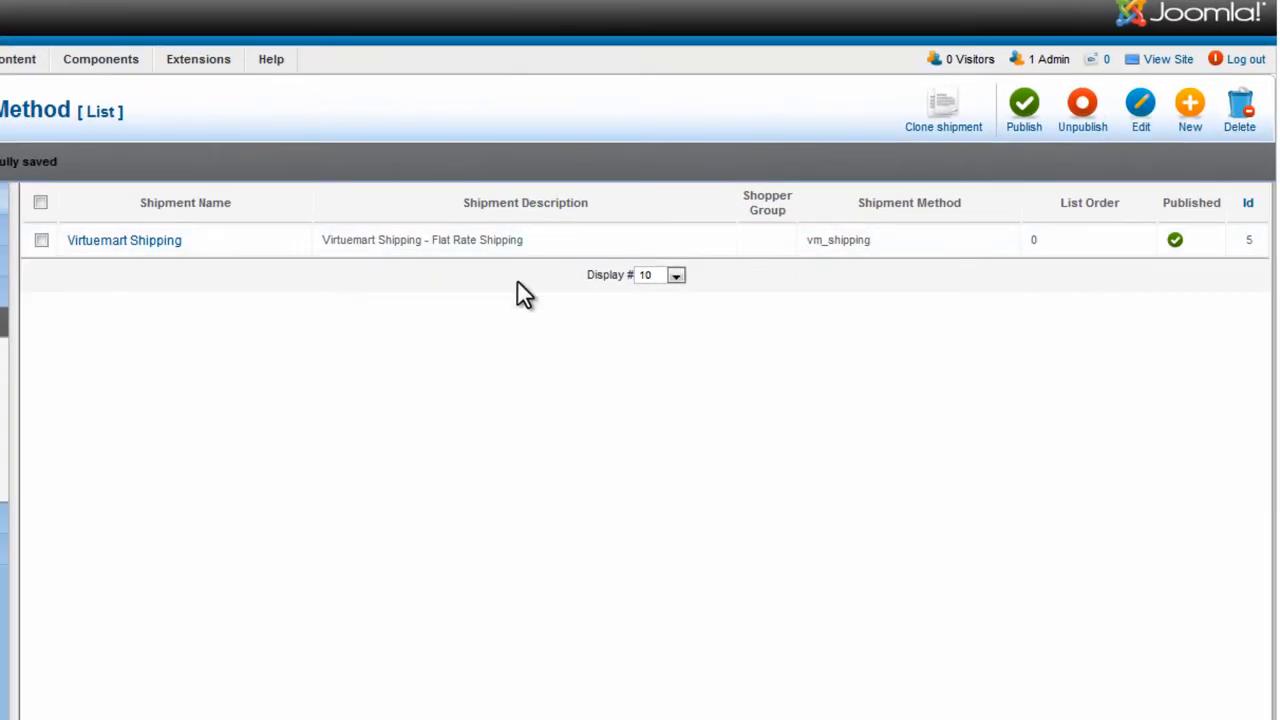
{"action": "mouse_move", "coordinate": [57, 585]}
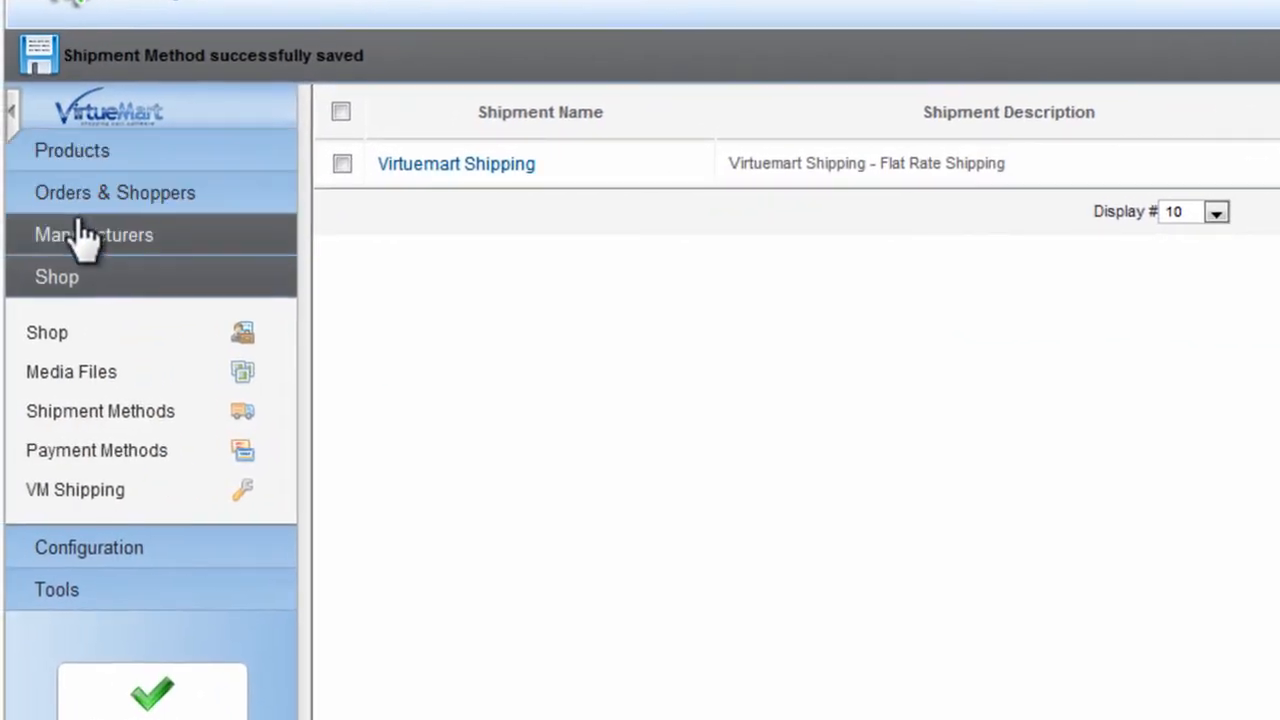
{"action": "mouse_move", "coordinate": [75, 490]}
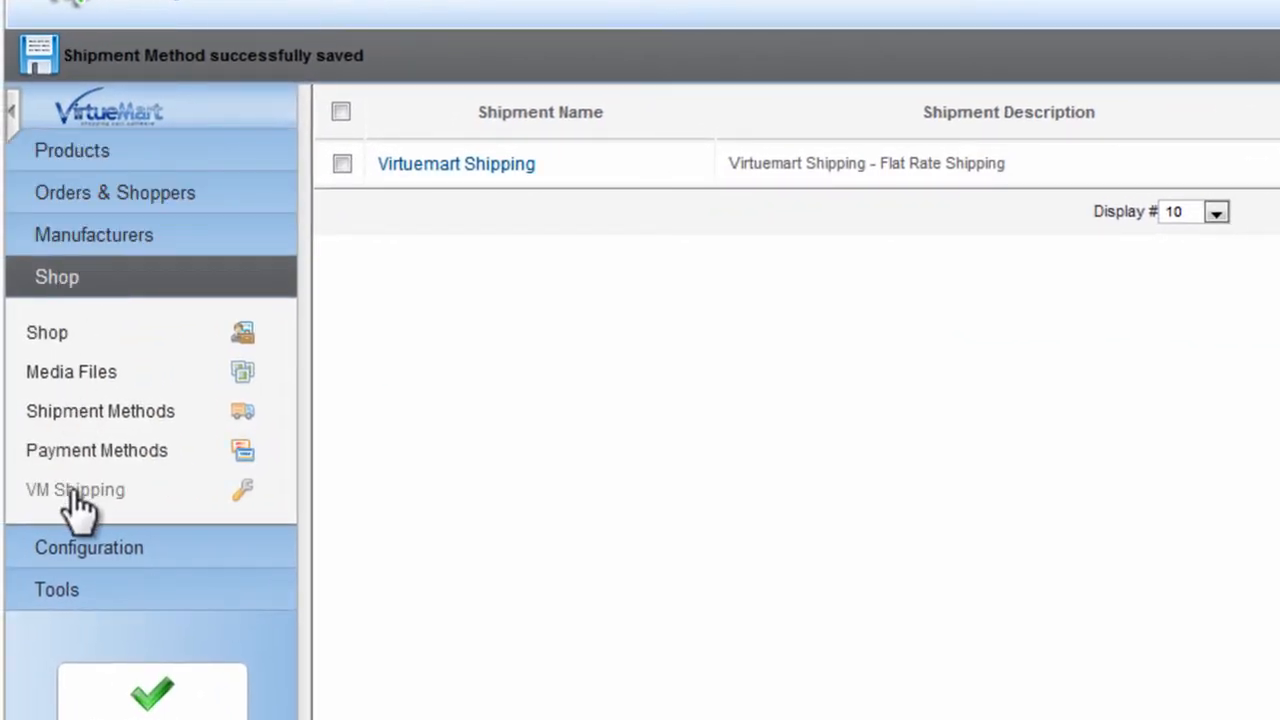
{"action": "left_click", "coordinate": [75, 489]}
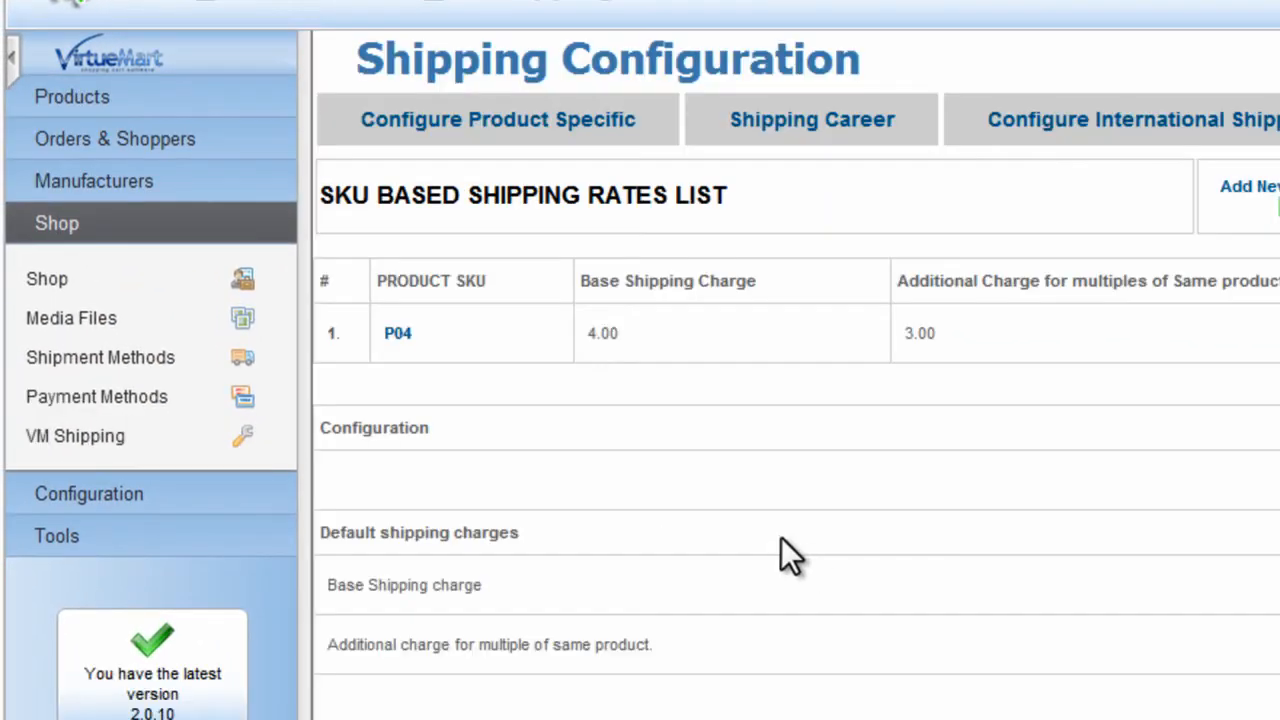
{"action": "mouse_move", "coordinate": [770, 445]}
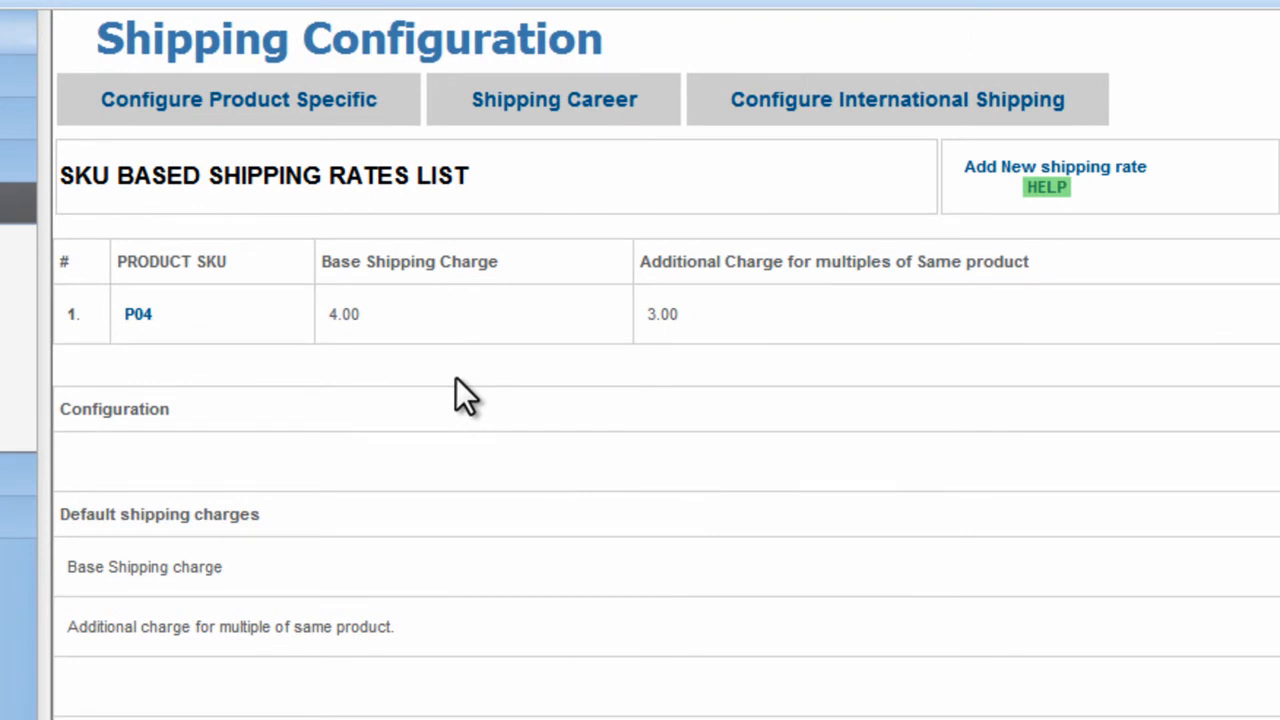
{"action": "mouse_move", "coordinate": [463, 393]}
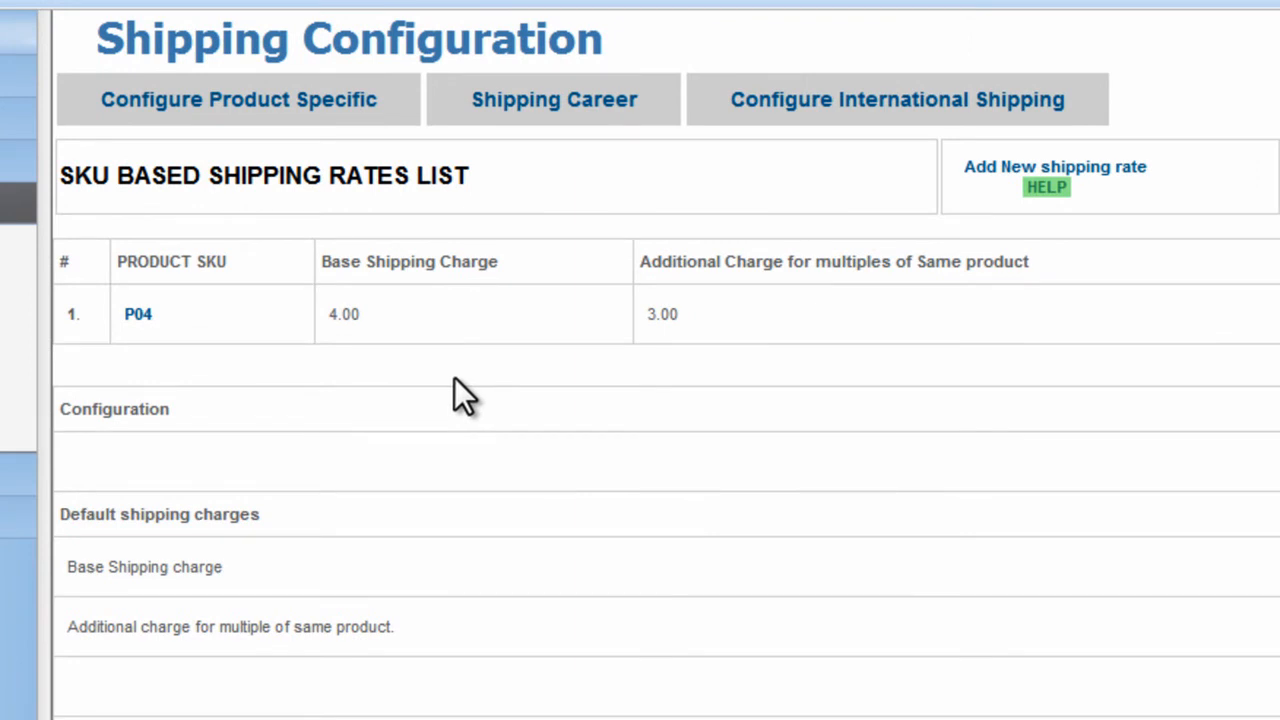
{"action": "mouse_move", "coordinate": [1050, 180]}
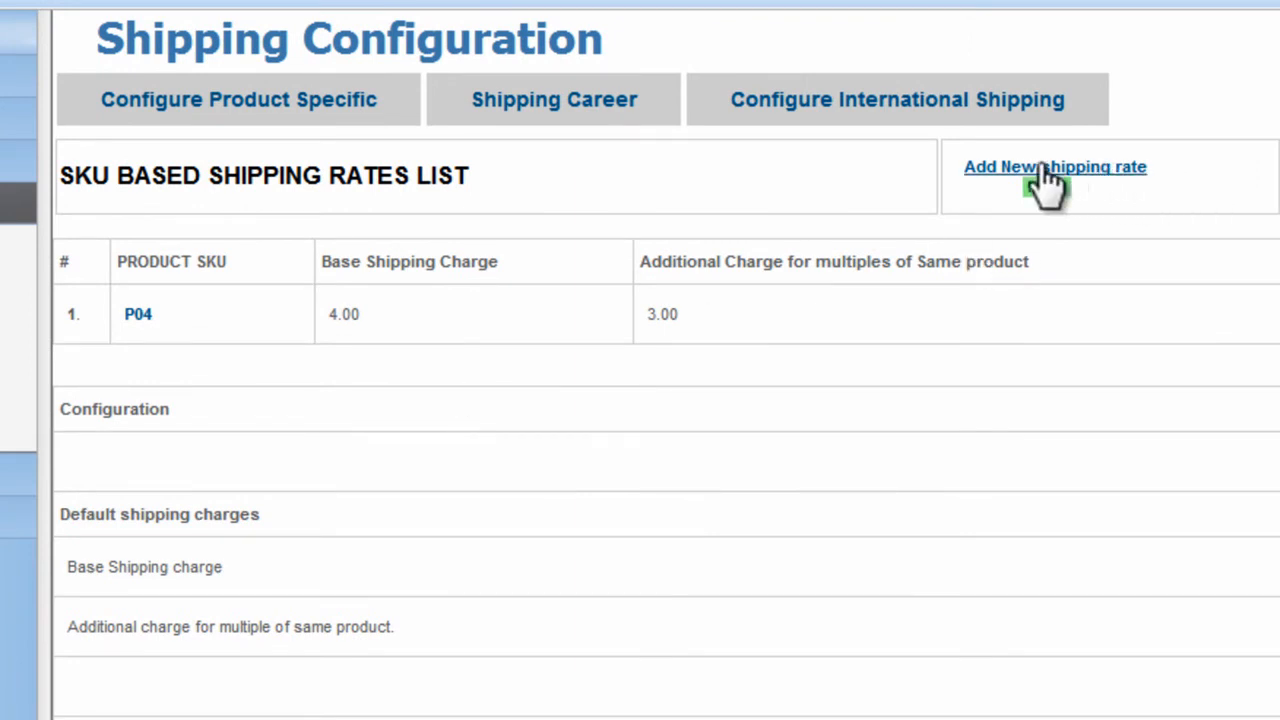
Step: Add a shipping rate for SKU H01 with 5.00 base and 1.00 per extra unit, then return
{"action": "left_click", "coordinate": [1054, 167]}
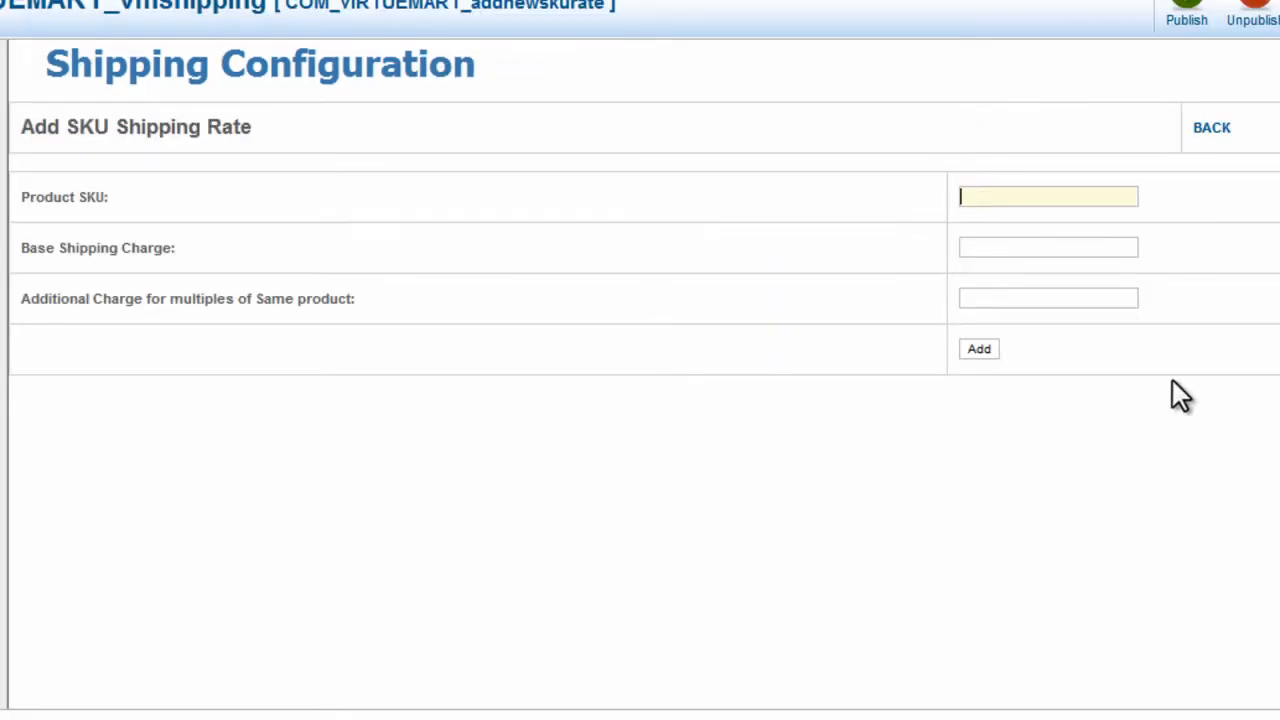
{"action": "type", "text": "H01"}
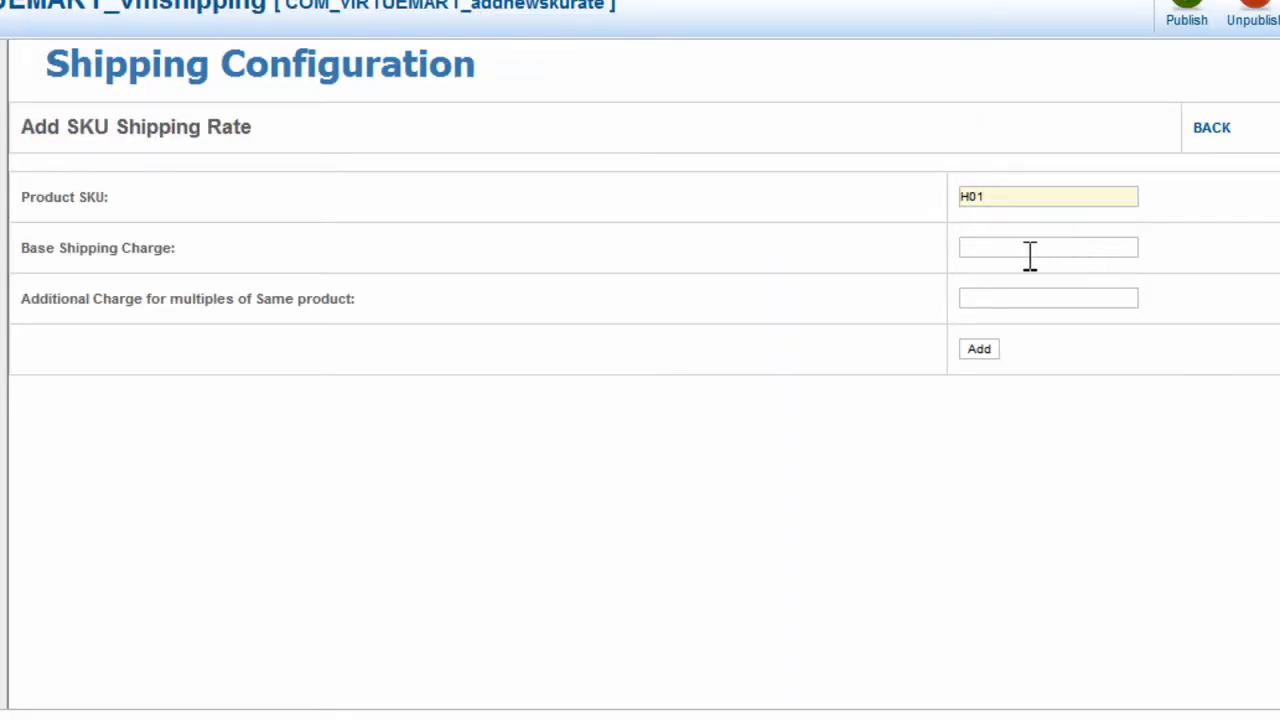
{"action": "left_click", "coordinate": [1047, 247]}
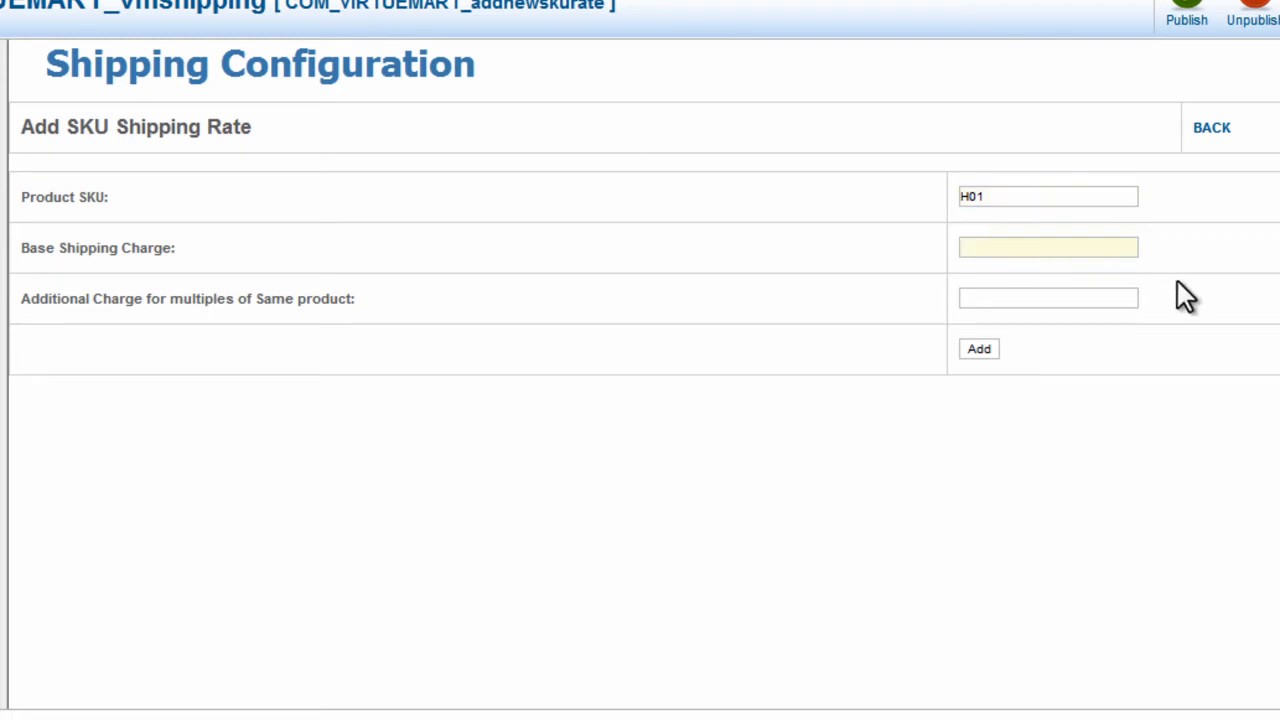
{"action": "type", "text": "5.00"}
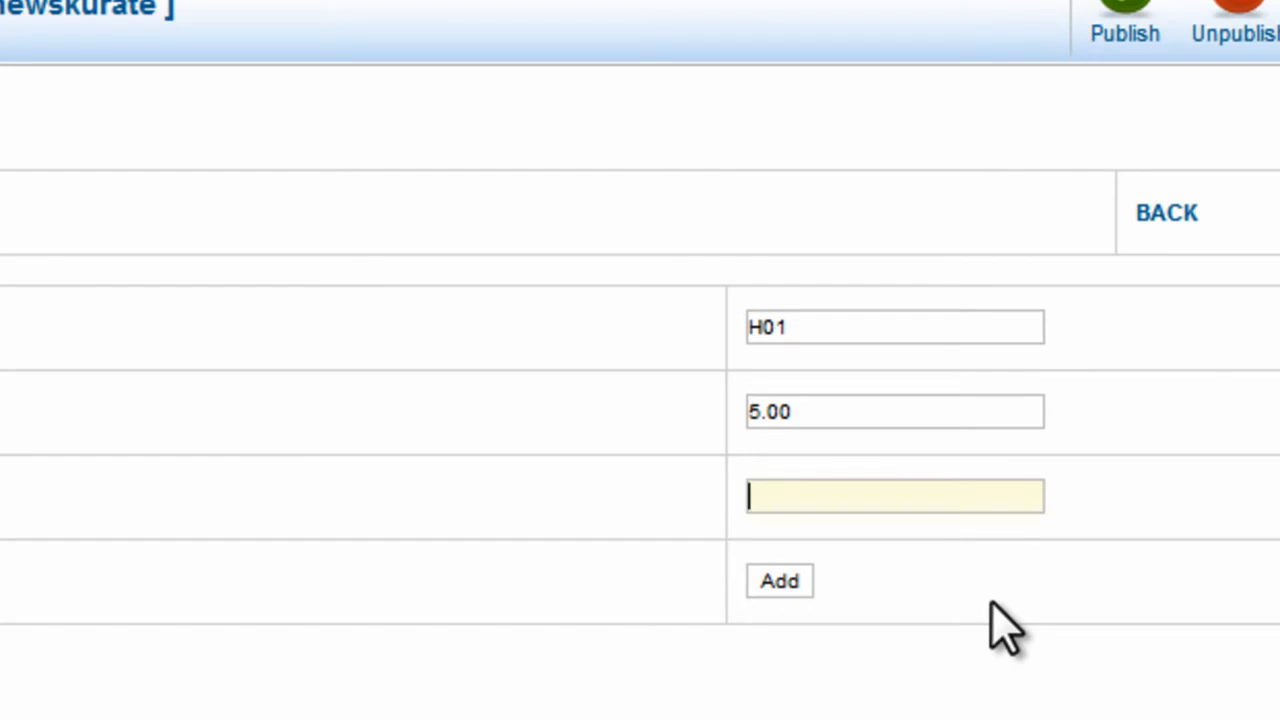
{"action": "type", "text": "1.00"}
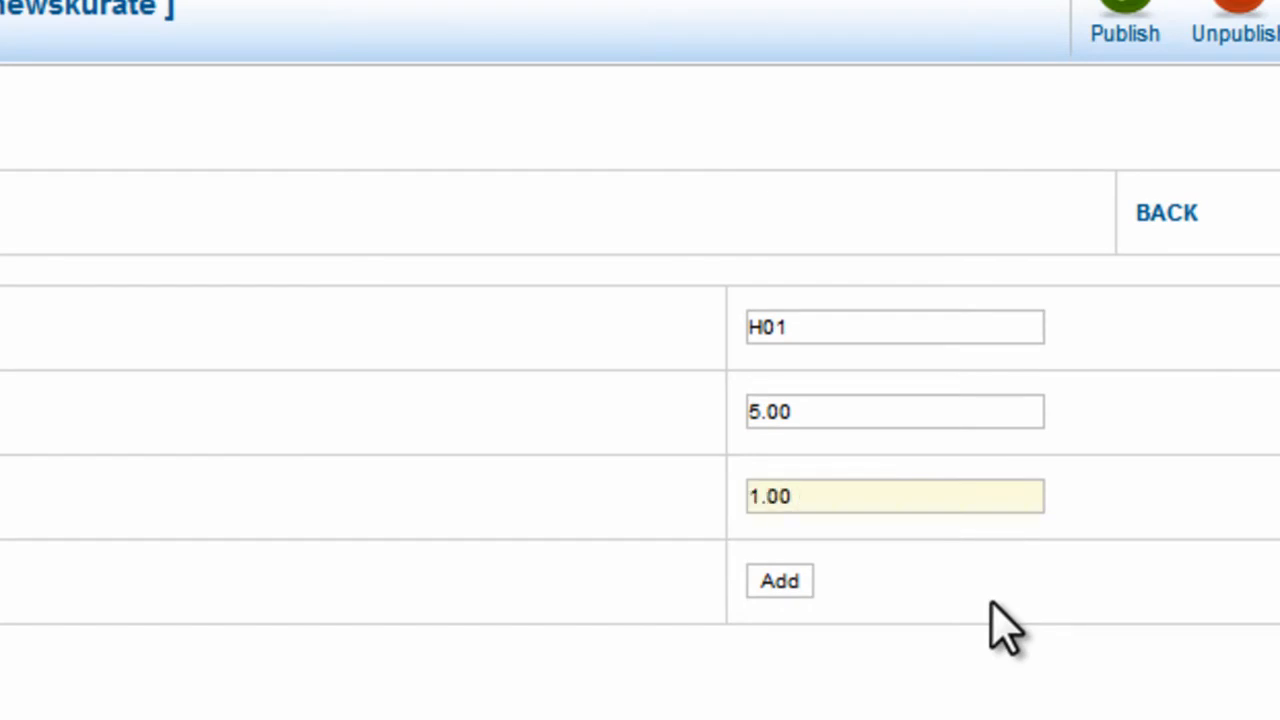
{"action": "left_click", "coordinate": [894, 496]}
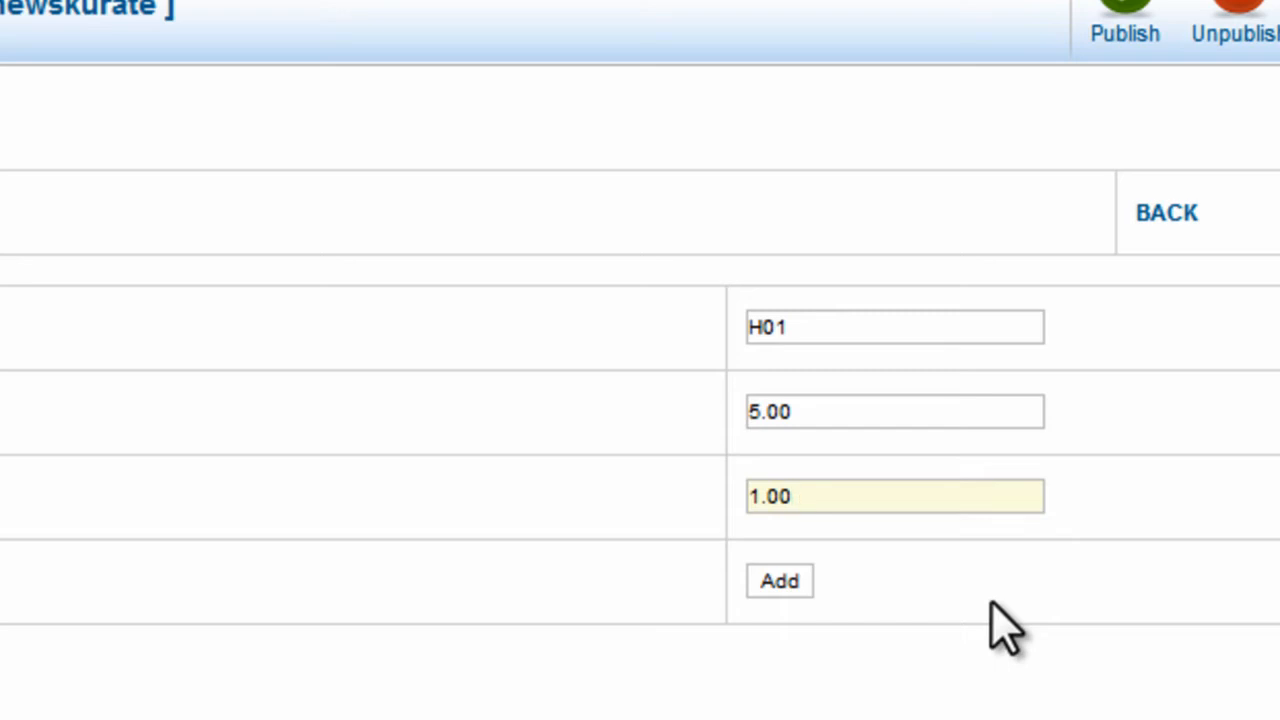
{"action": "left_click", "coordinate": [894, 496]}
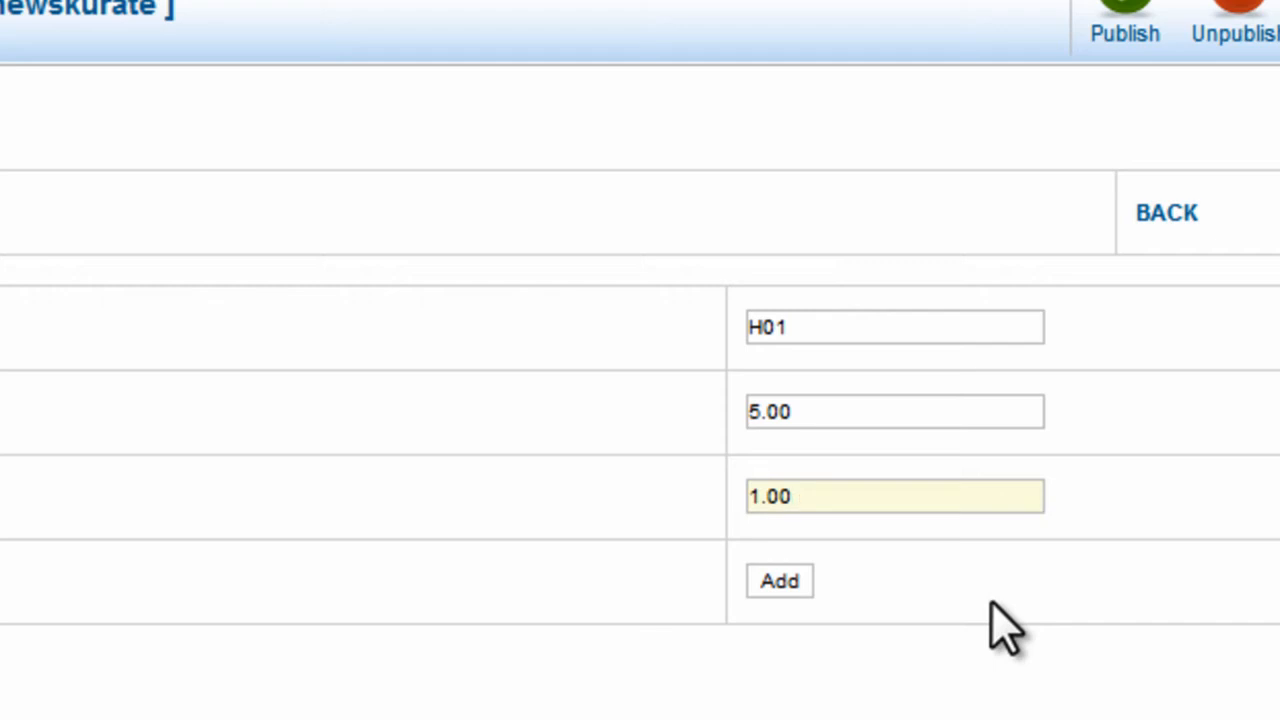
{"action": "left_click", "coordinate": [893, 496]}
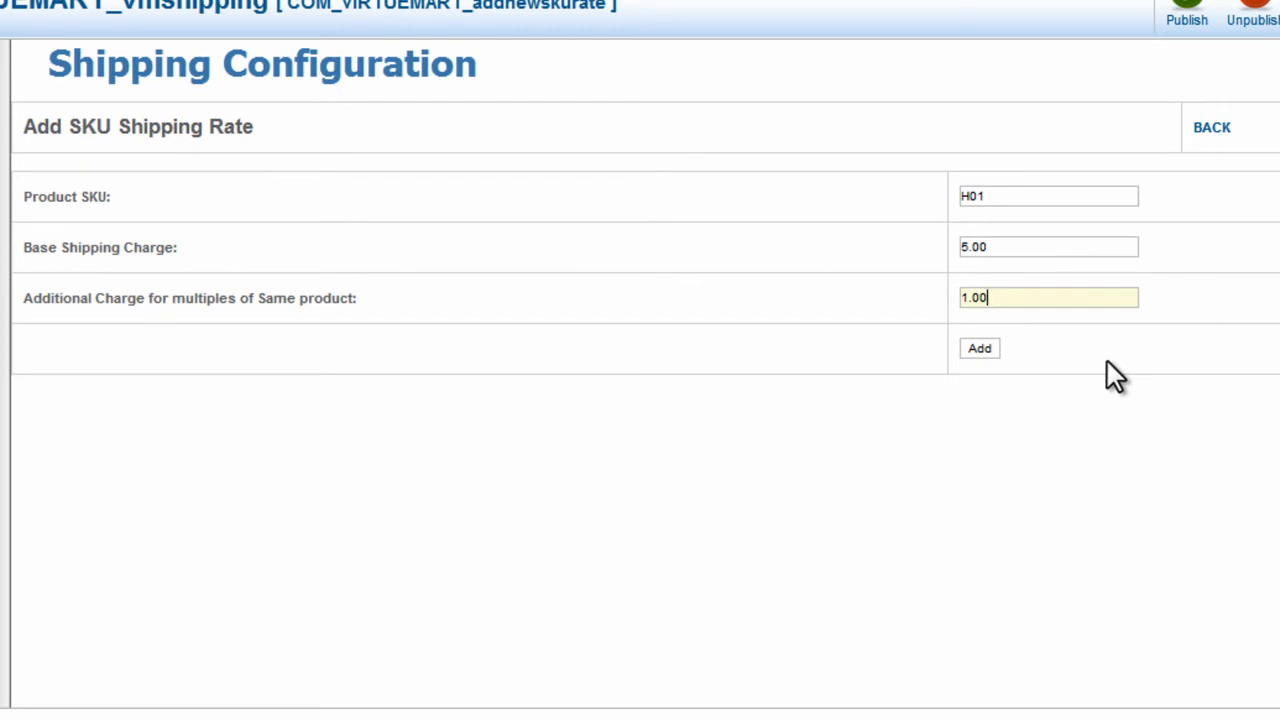
{"action": "left_click", "coordinate": [979, 348]}
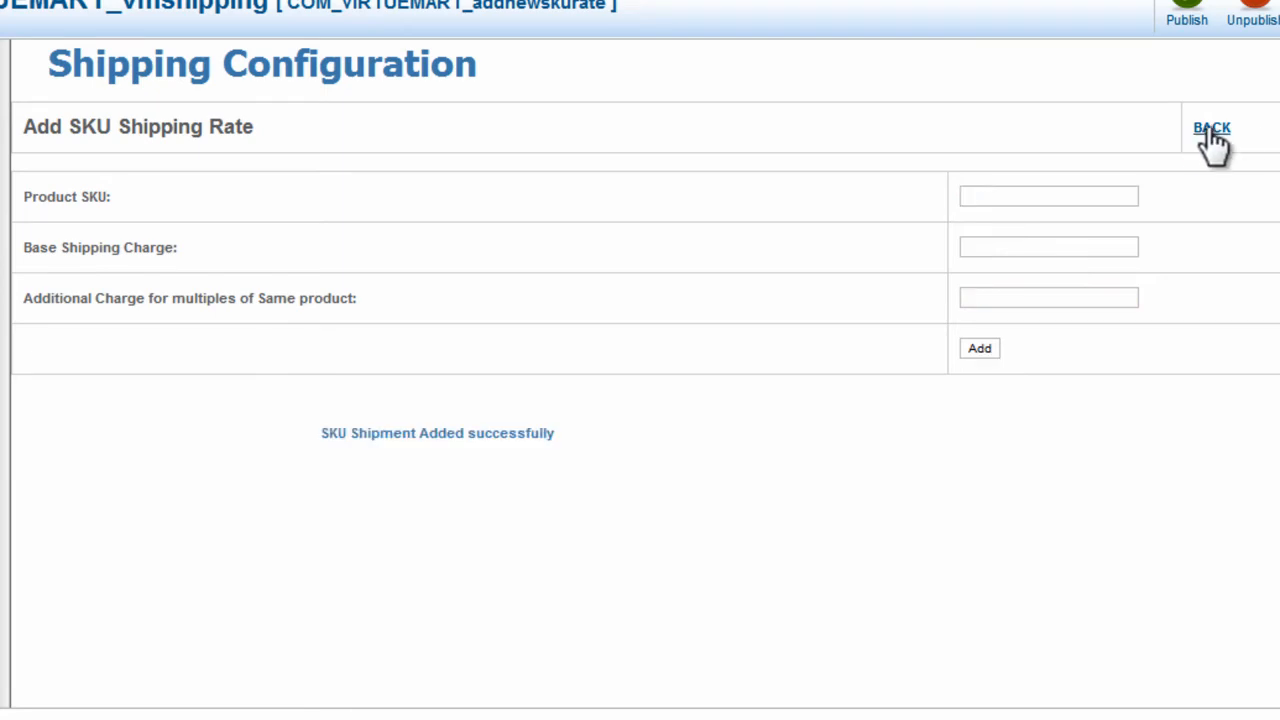
{"action": "left_click", "coordinate": [1211, 127]}
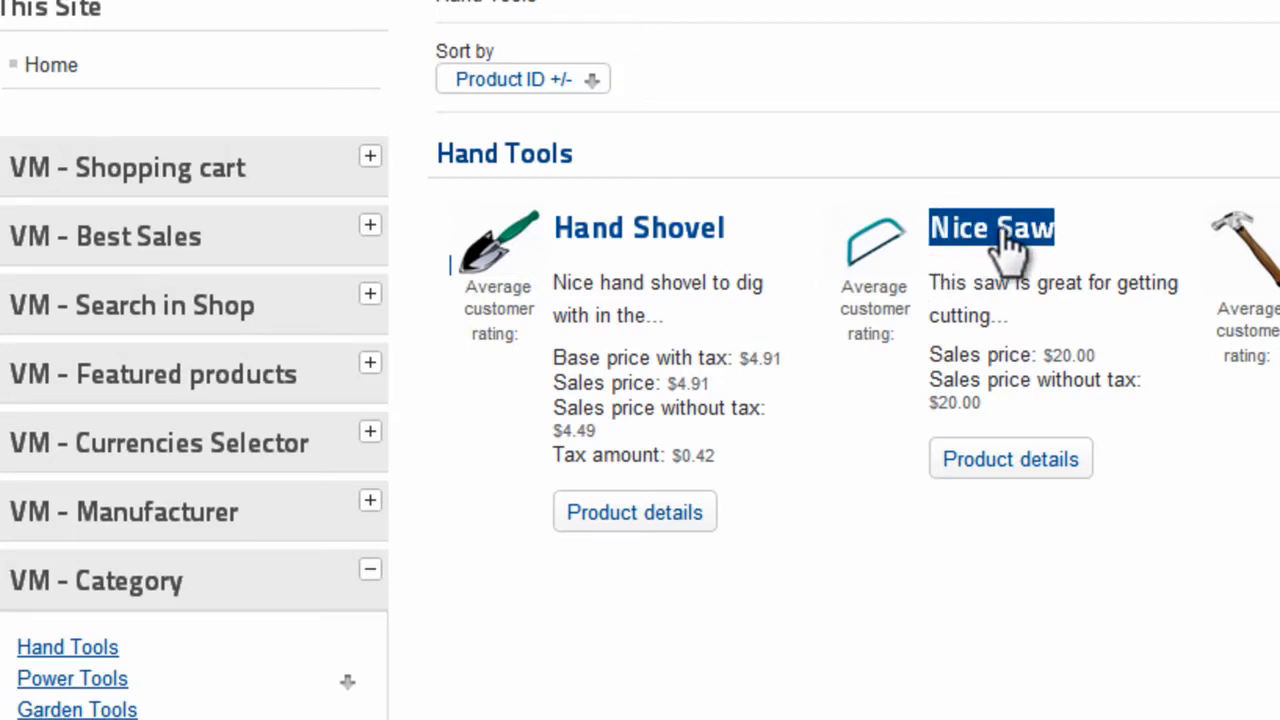
Step: Add the Nice Saw from Hand Tools to the cart and show the cart at $25.00
{"action": "left_click", "coordinate": [991, 227]}
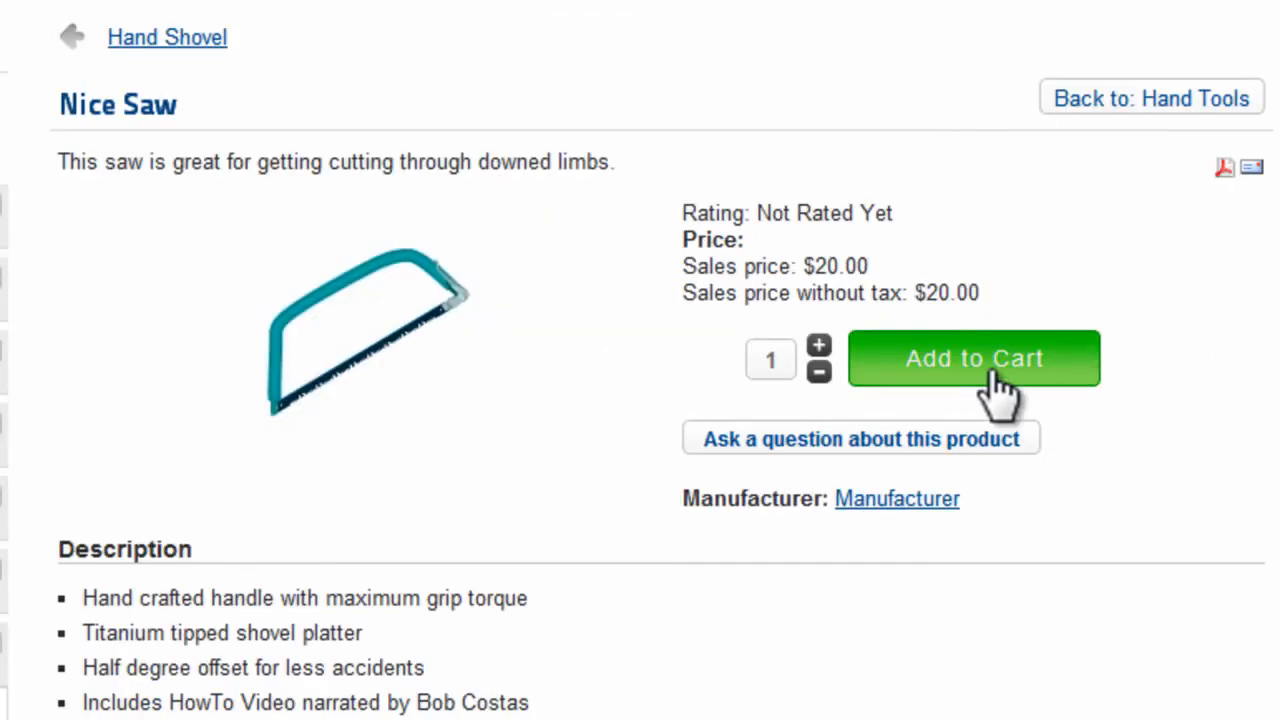
{"action": "left_click", "coordinate": [974, 358]}
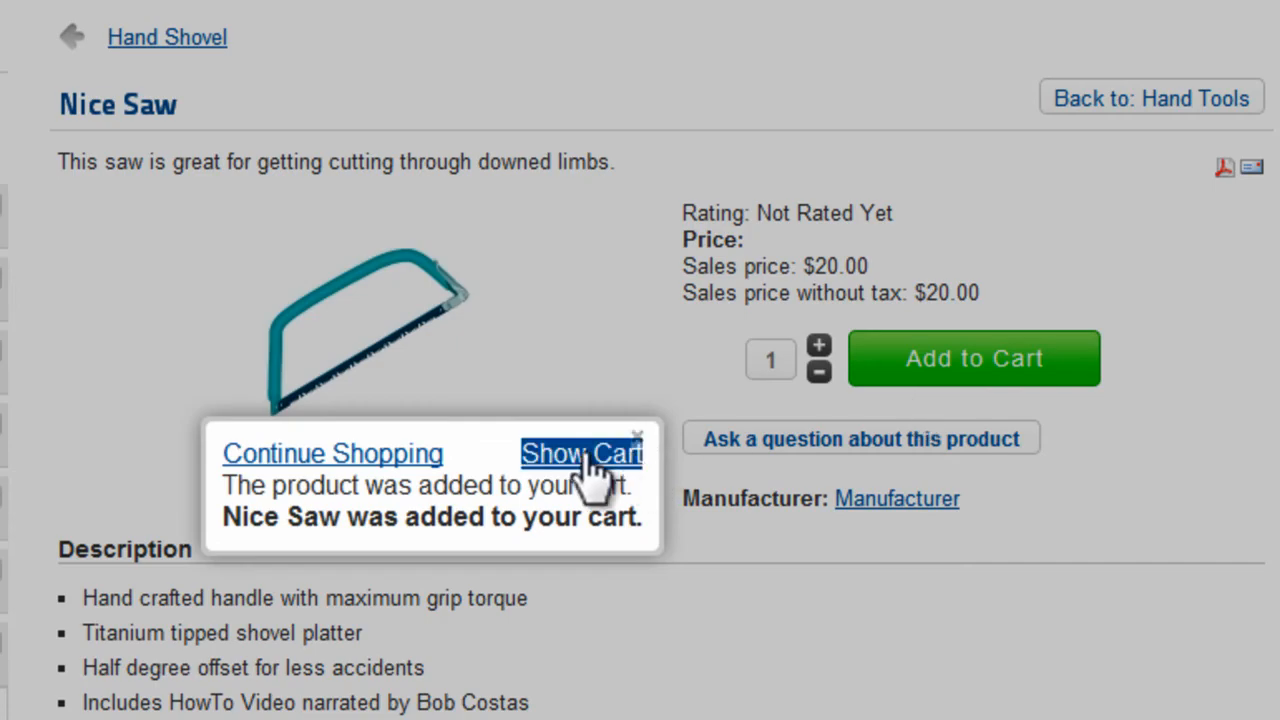
{"action": "left_click", "coordinate": [581, 453]}
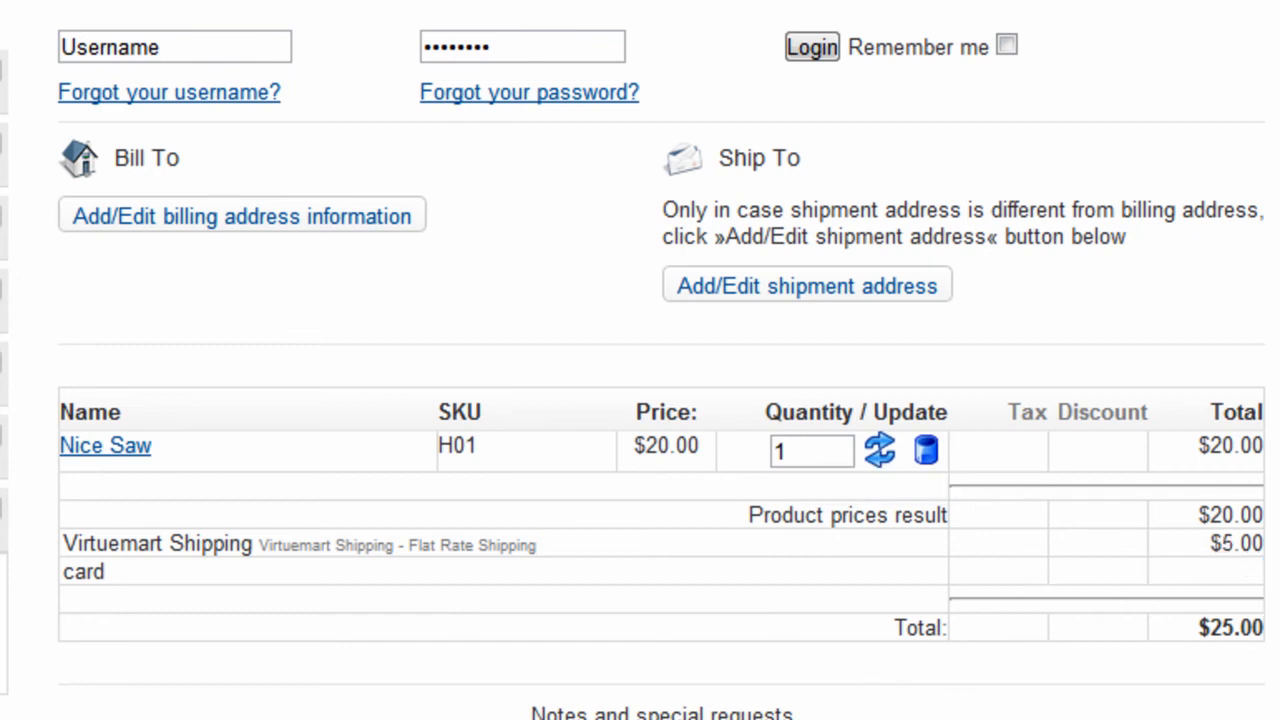
Step: Change the Nice Saw quantity to 2, making shipping $6.00 and the total $46.00
{"action": "type", "text": "2"}
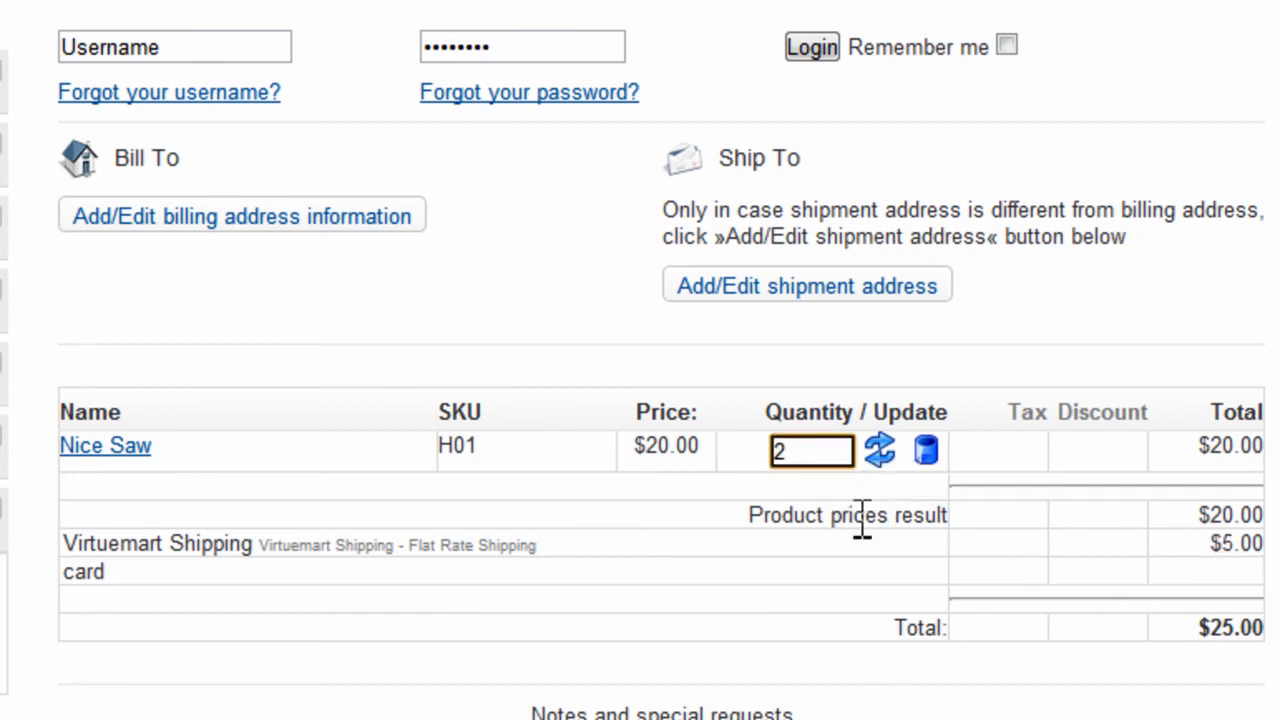
{"action": "left_click", "coordinate": [878, 449]}
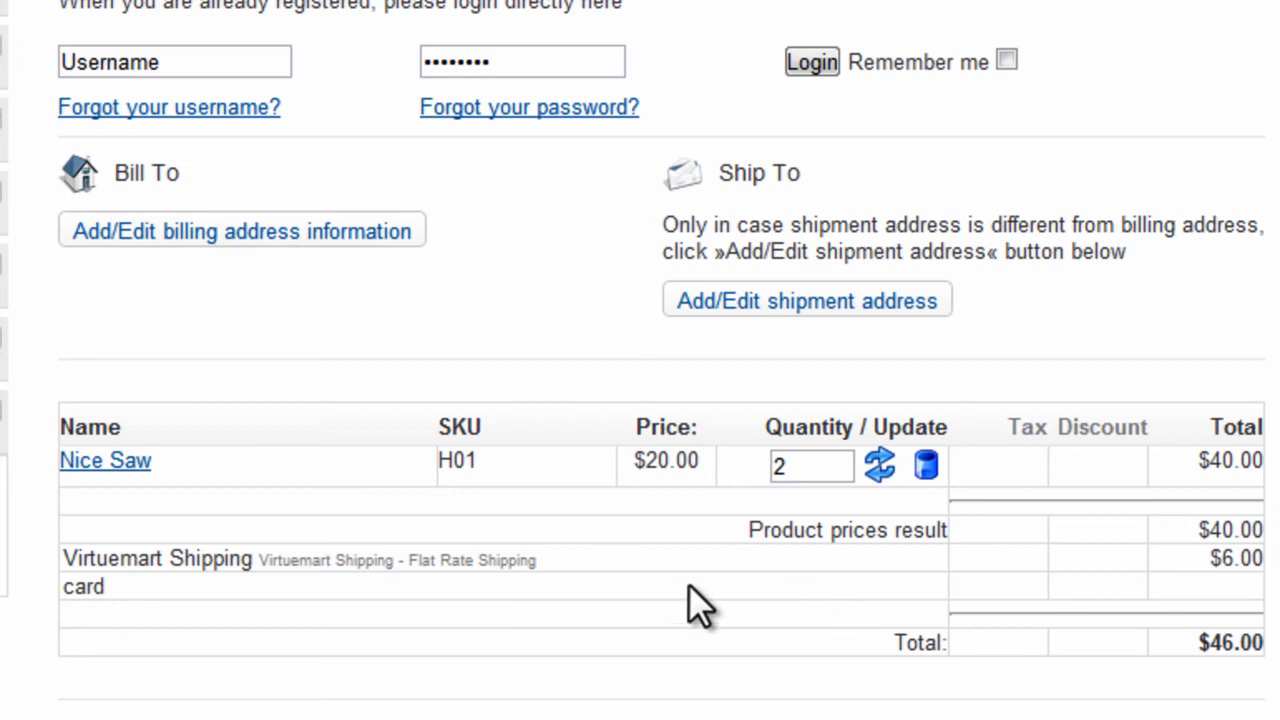
{"action": "scroll", "scroll_direction": "down", "scroll_amount": 3}
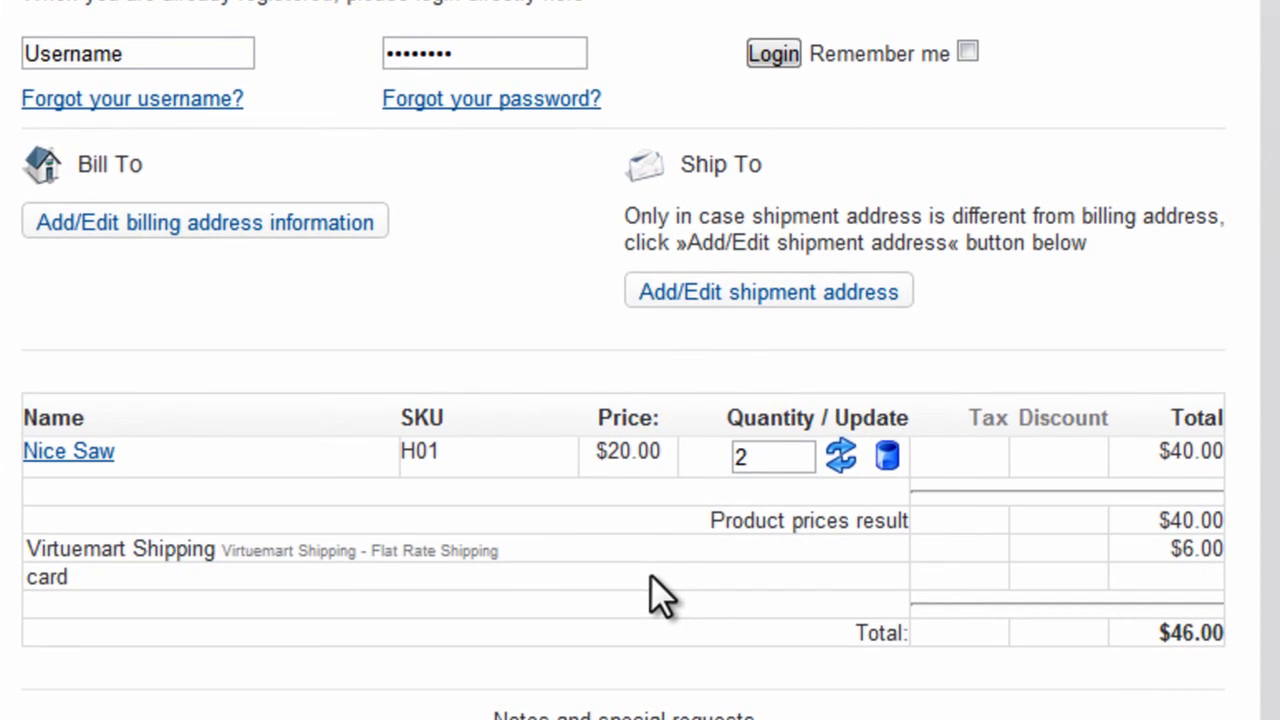
{"action": "mouse_move", "coordinate": [1150, 605]}
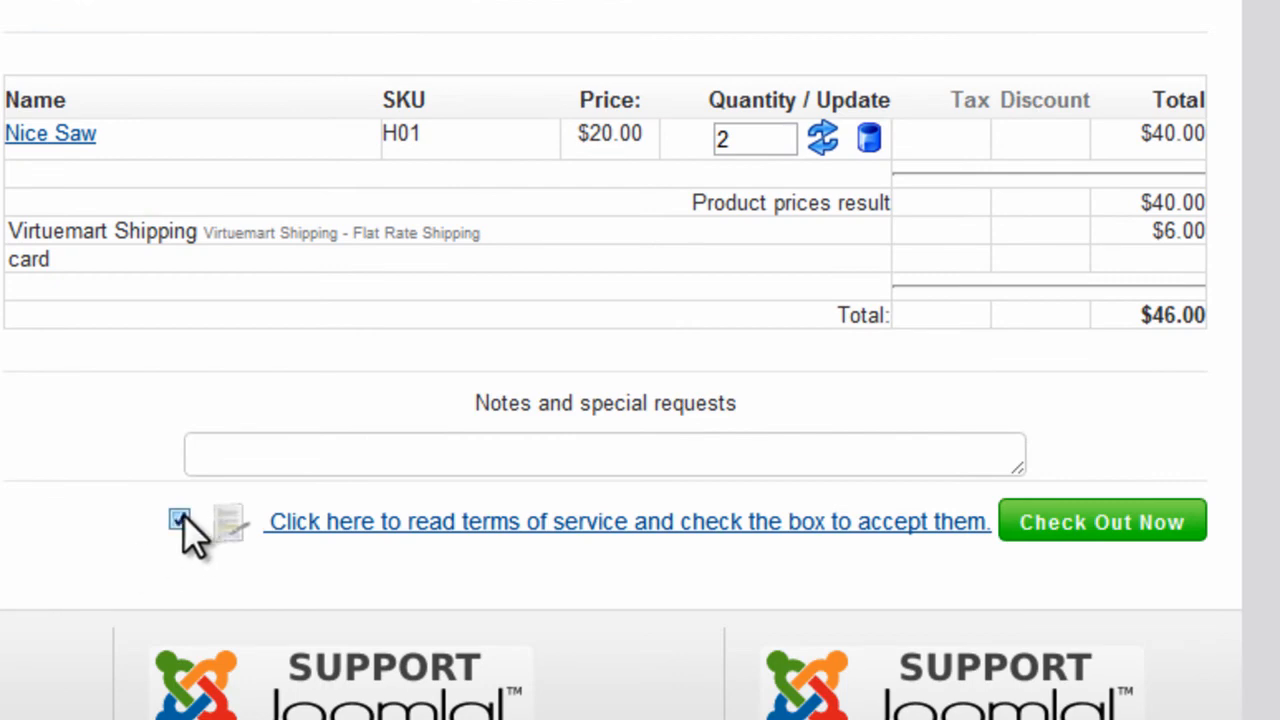
Step: Accept the terms, check out and confirm the $46.00 purchase
{"action": "left_click", "coordinate": [179, 519]}
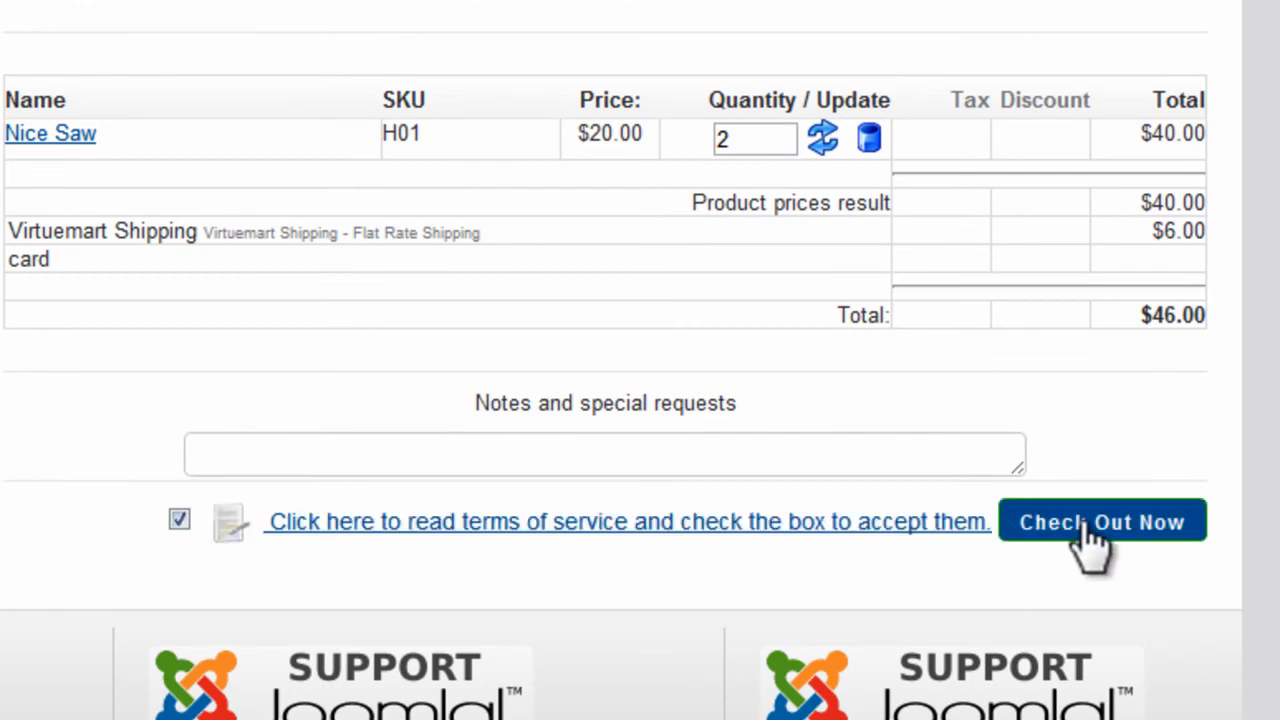
{"action": "left_click", "coordinate": [1102, 521]}
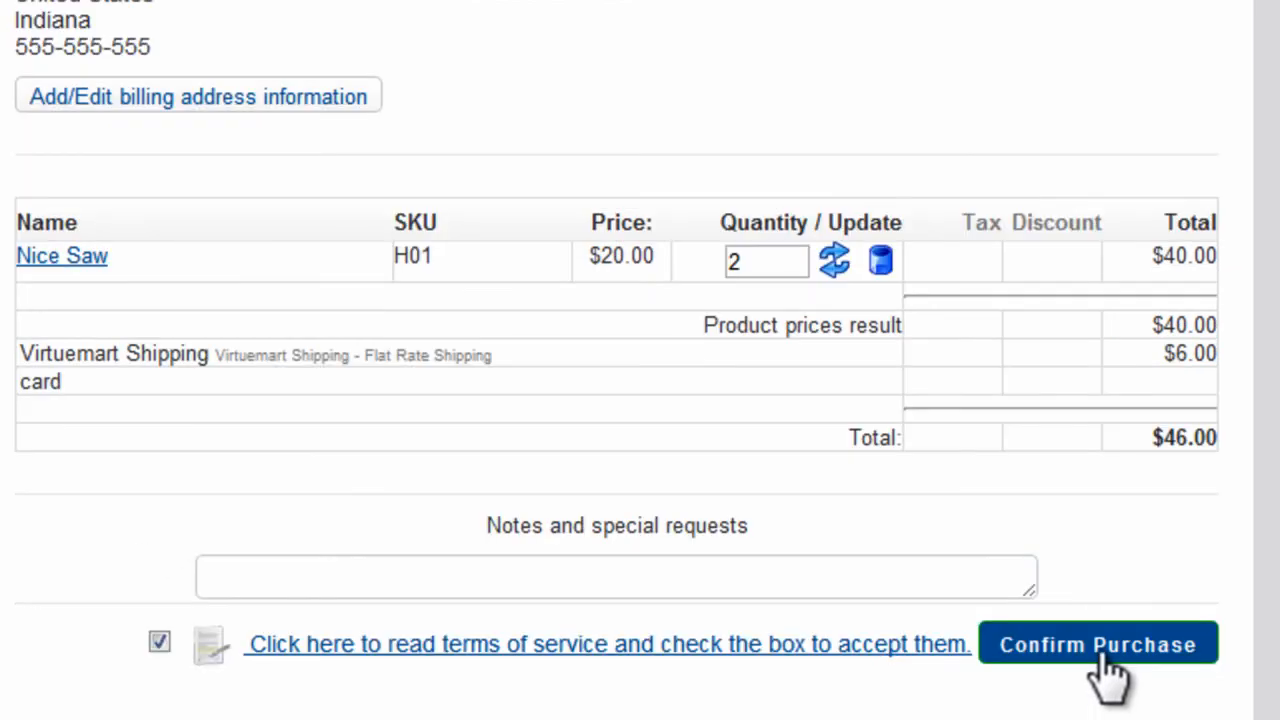
{"action": "left_click", "coordinate": [1098, 644]}
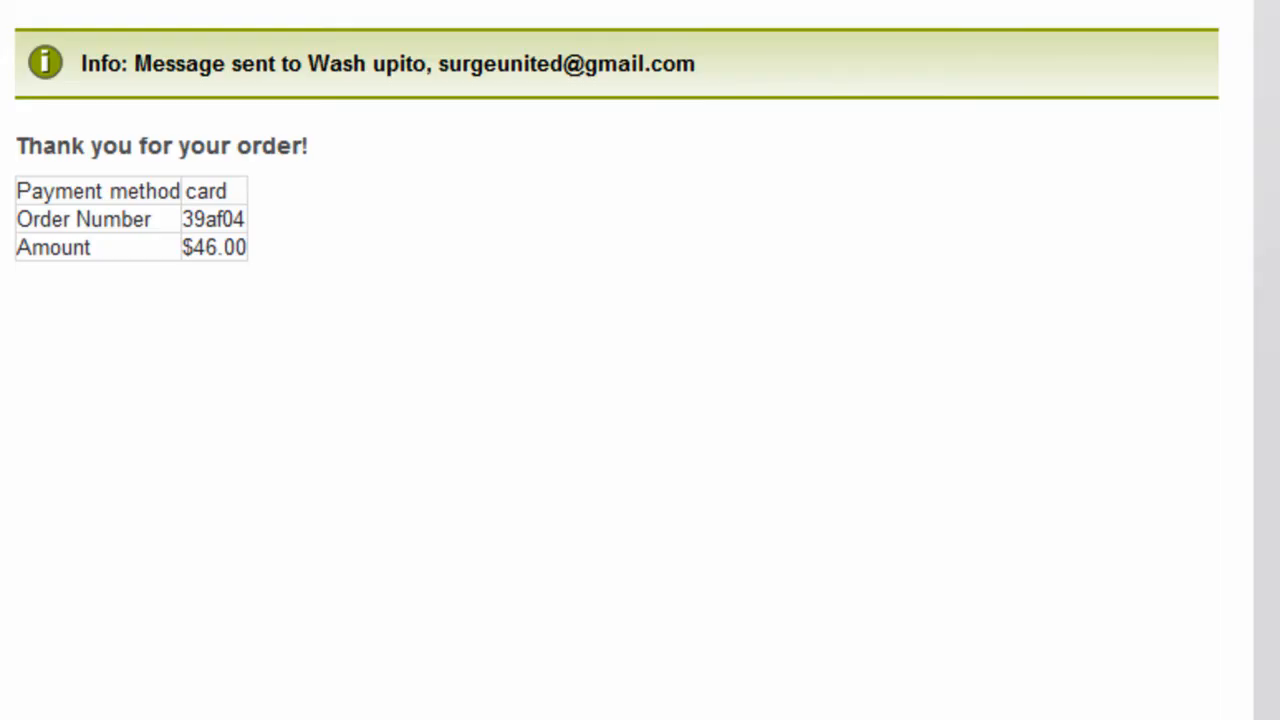